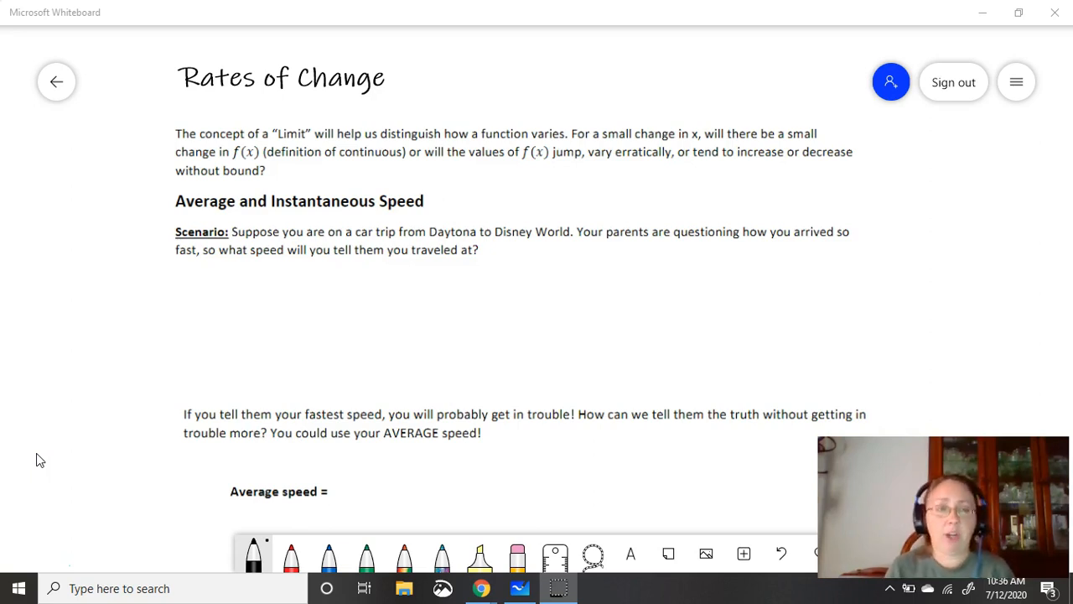
Handwrite "Truth = Average Speed" in blue ink beneath the car trip scenario
{"action": "left_click", "coordinate": [329, 554]}
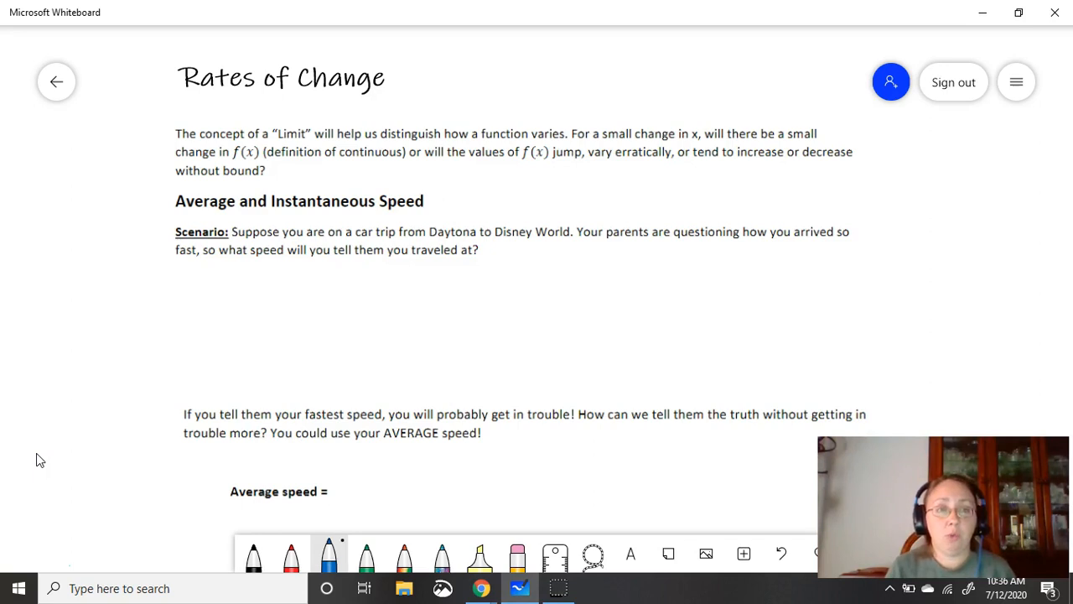
{"action": "left_click_drag", "start_coordinate": [209, 318], "coordinate": [289, 315]}
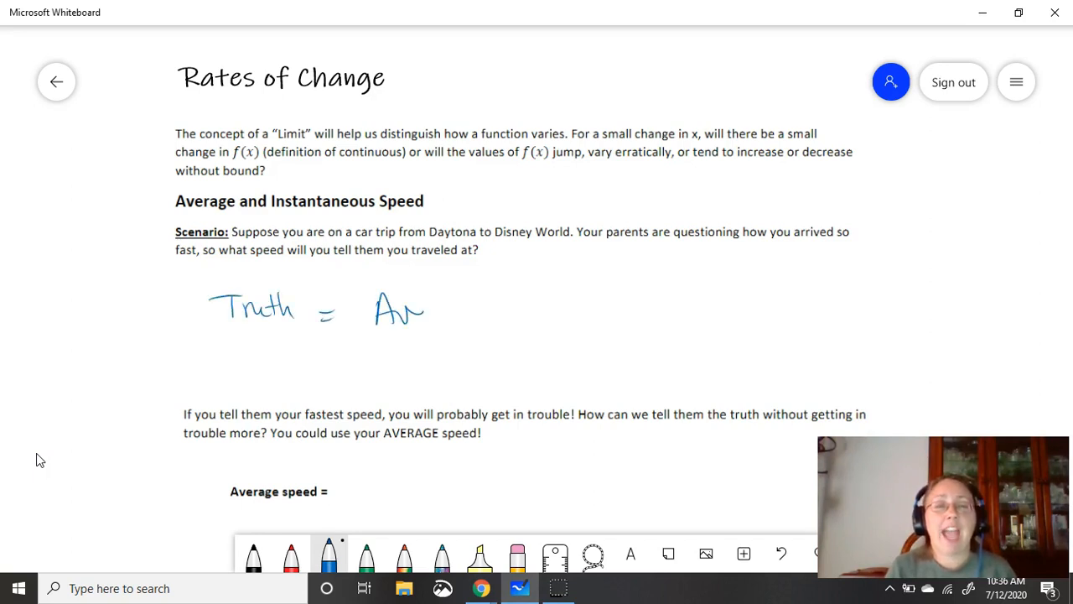
{"action": "left_click_drag", "start_coordinate": [394, 316], "coordinate": [503, 335]}
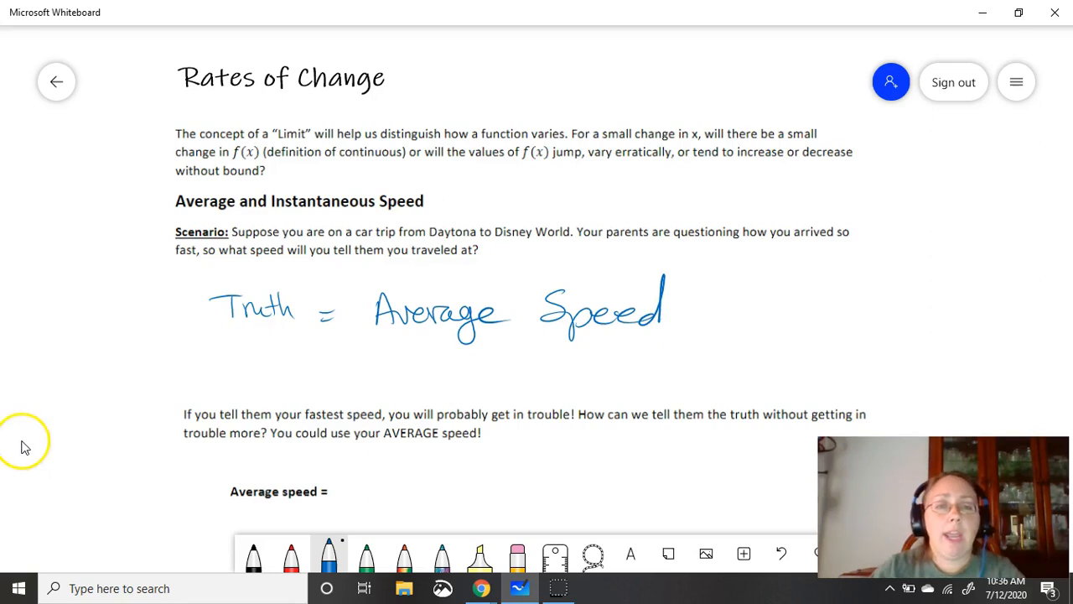
{"action": "scroll", "scroll_direction": "up", "scroll_amount": 3}
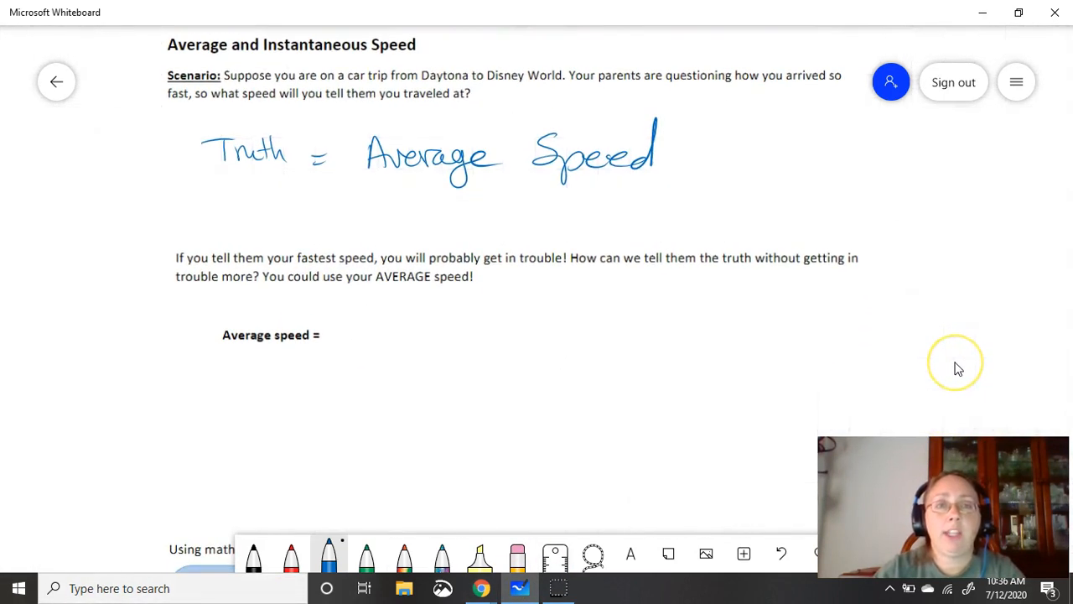
{"action": "mouse_move", "coordinate": [960, 369]}
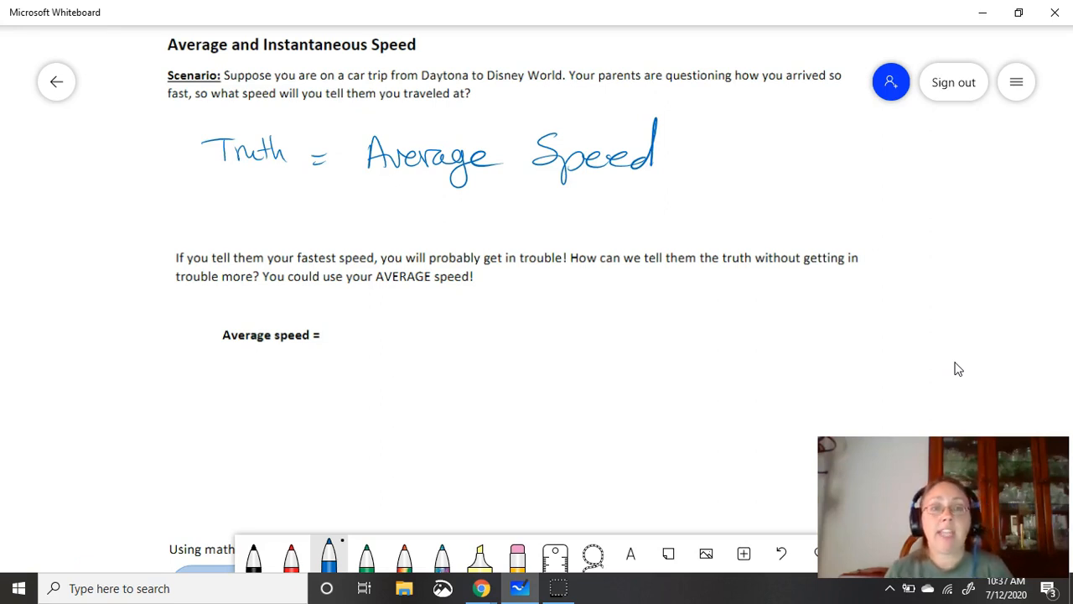
Complete Average speed = with the fraction Total Distance over Total Time in blue ink
{"action": "left_click_drag", "start_coordinate": [372, 308], "coordinate": [369, 322]}
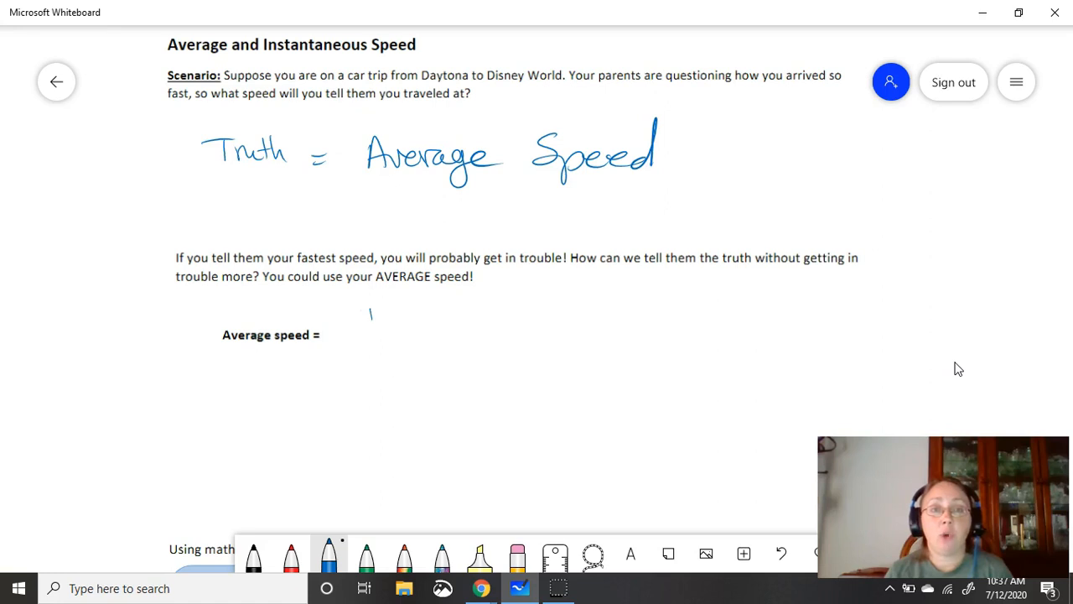
{"action": "left_click_drag", "start_coordinate": [369, 315], "coordinate": [411, 312]}
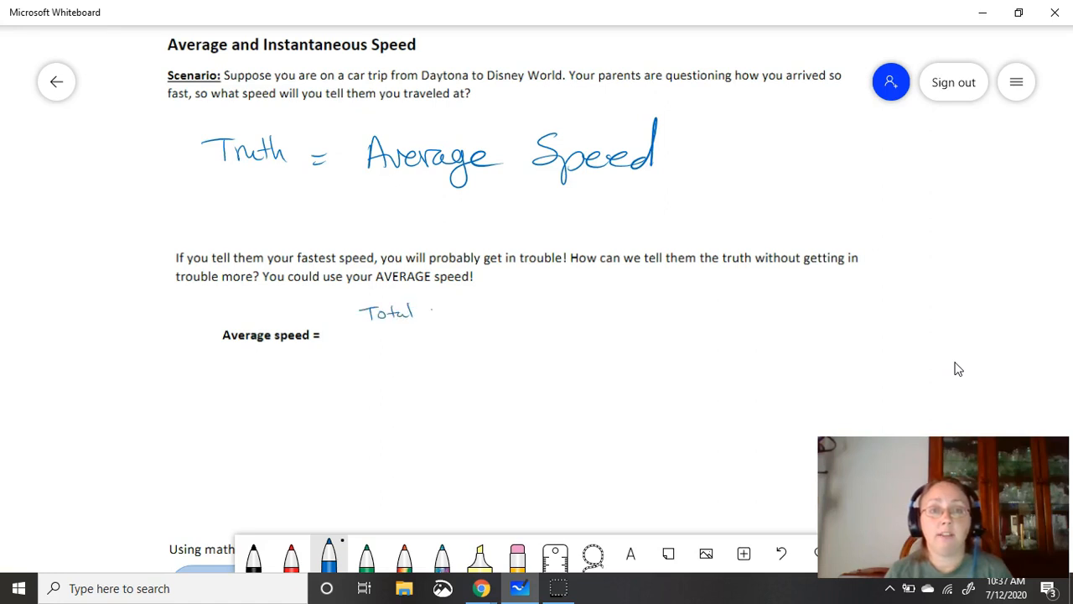
{"action": "left_click_drag", "start_coordinate": [427, 315], "coordinate": [486, 315]}
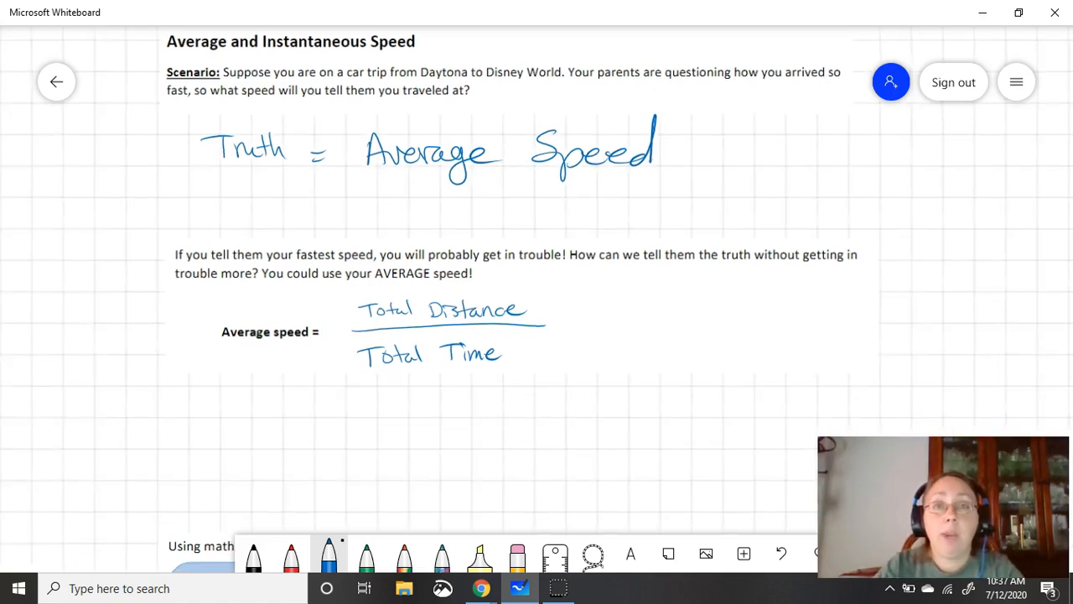
{"action": "scroll", "scroll_direction": "down", "scroll_amount": 3}
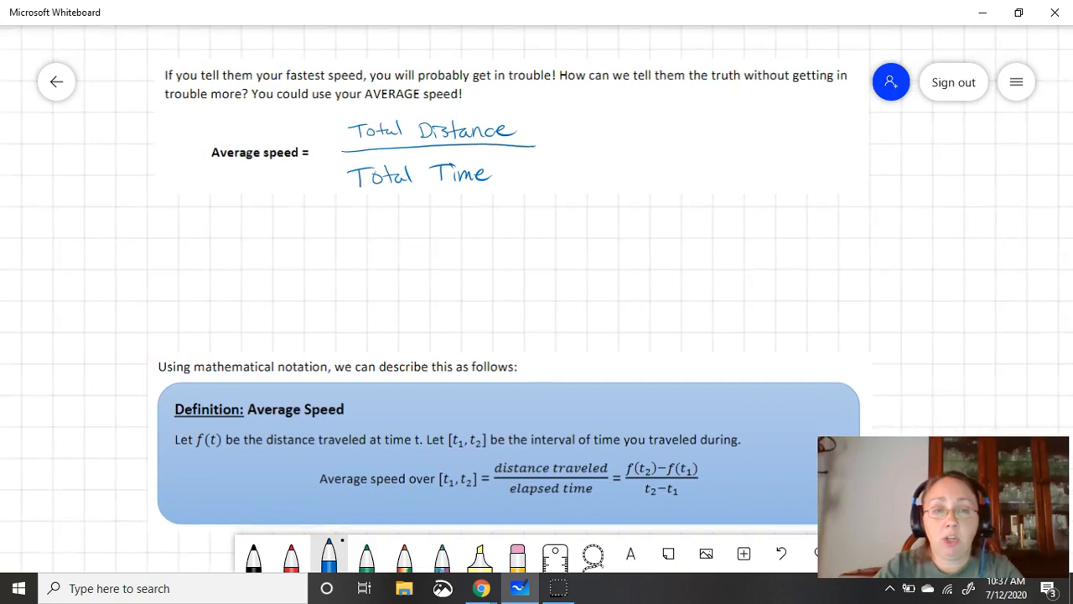
{"action": "scroll", "scroll_direction": "up", "scroll_amount": 3}
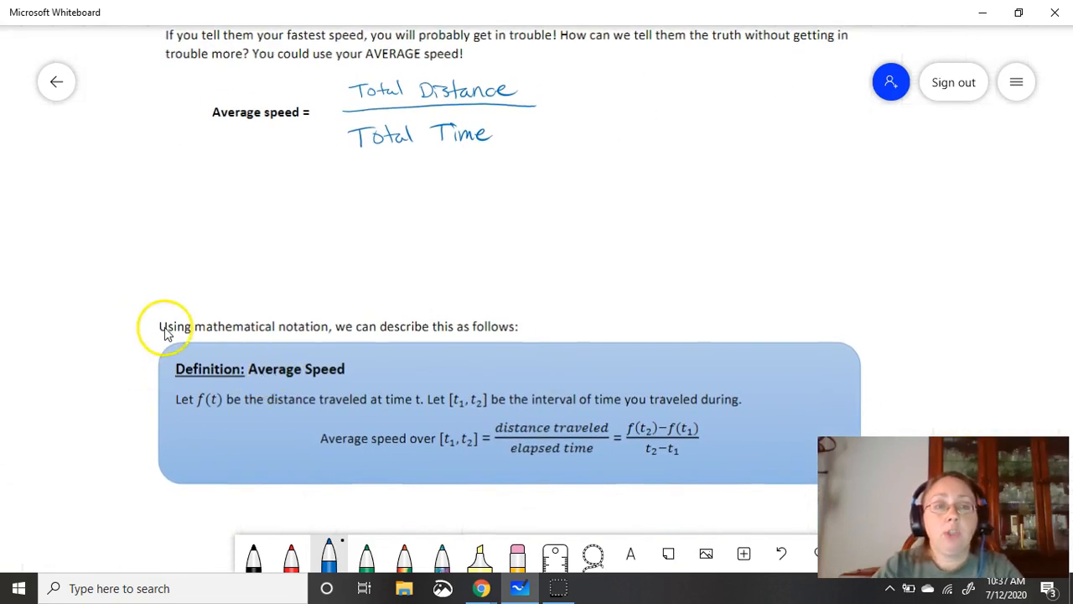
{"action": "mouse_move", "coordinate": [459, 350]}
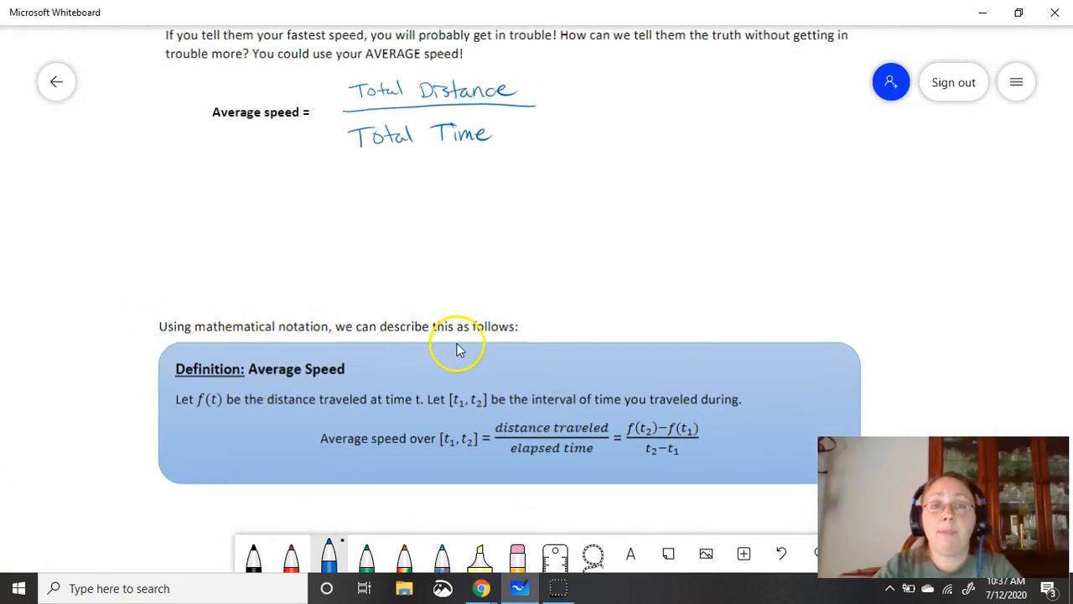
{"action": "mouse_move", "coordinate": [225, 389]}
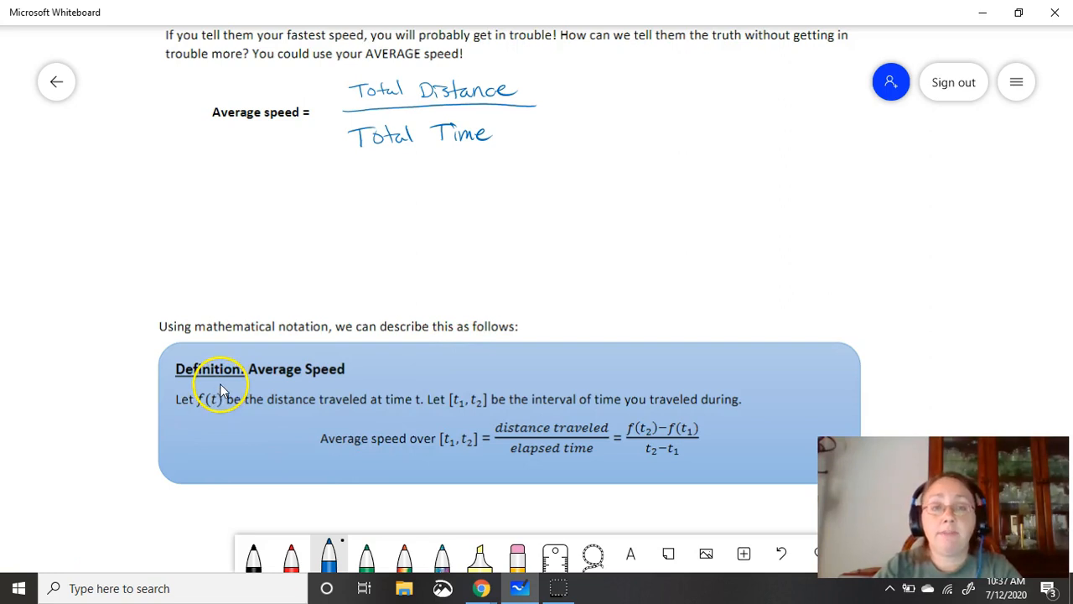
{"action": "mouse_move", "coordinate": [317, 409]}
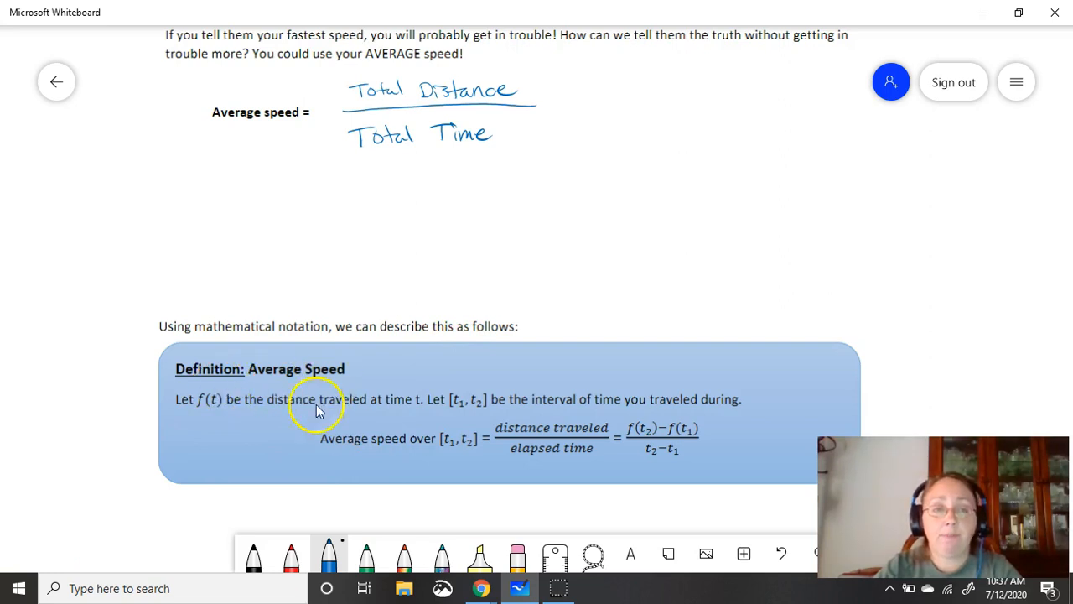
{"action": "mouse_move", "coordinate": [208, 421]}
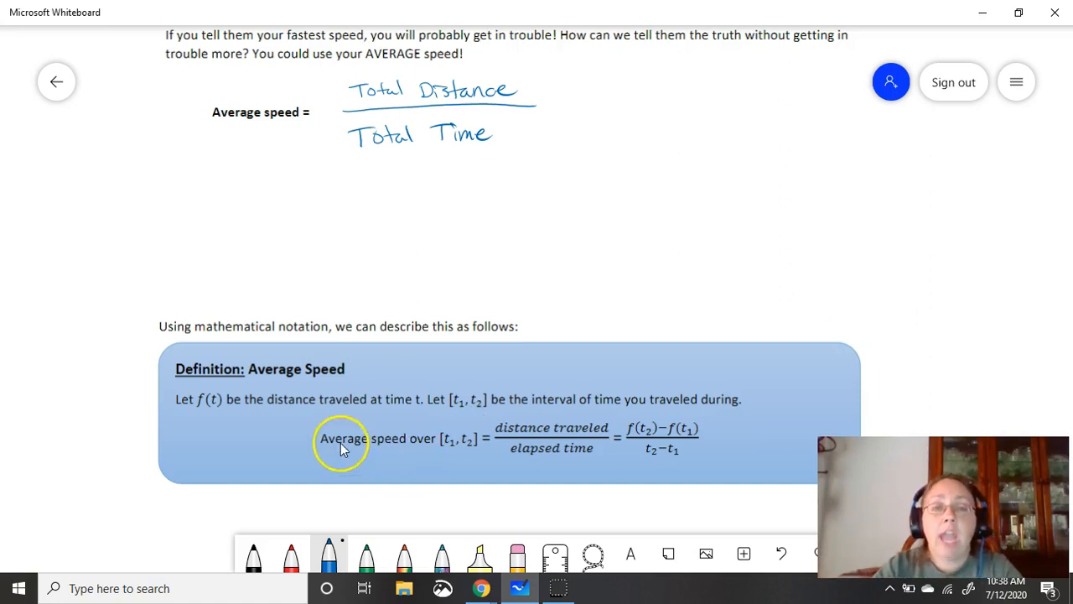
{"action": "mouse_move", "coordinate": [450, 457]}
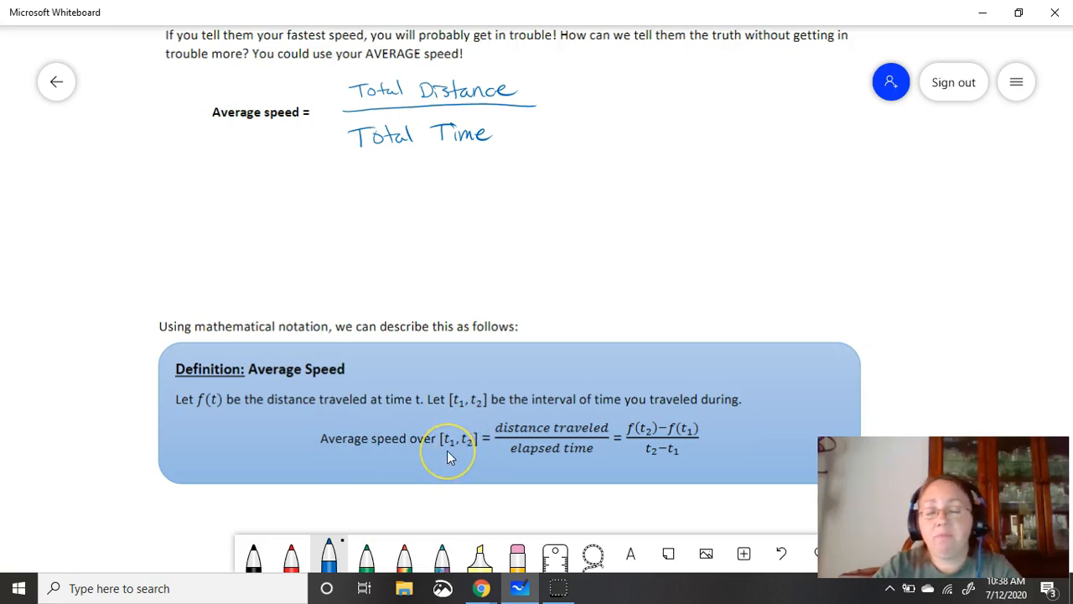
{"action": "mouse_move", "coordinate": [473, 453]}
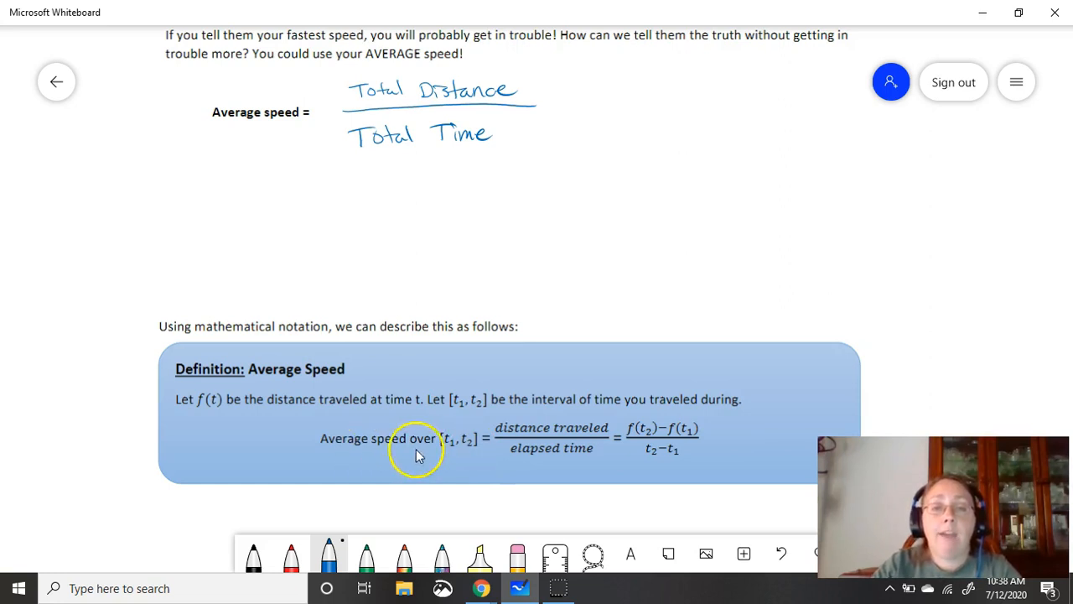
{"action": "mouse_move", "coordinate": [564, 446]}
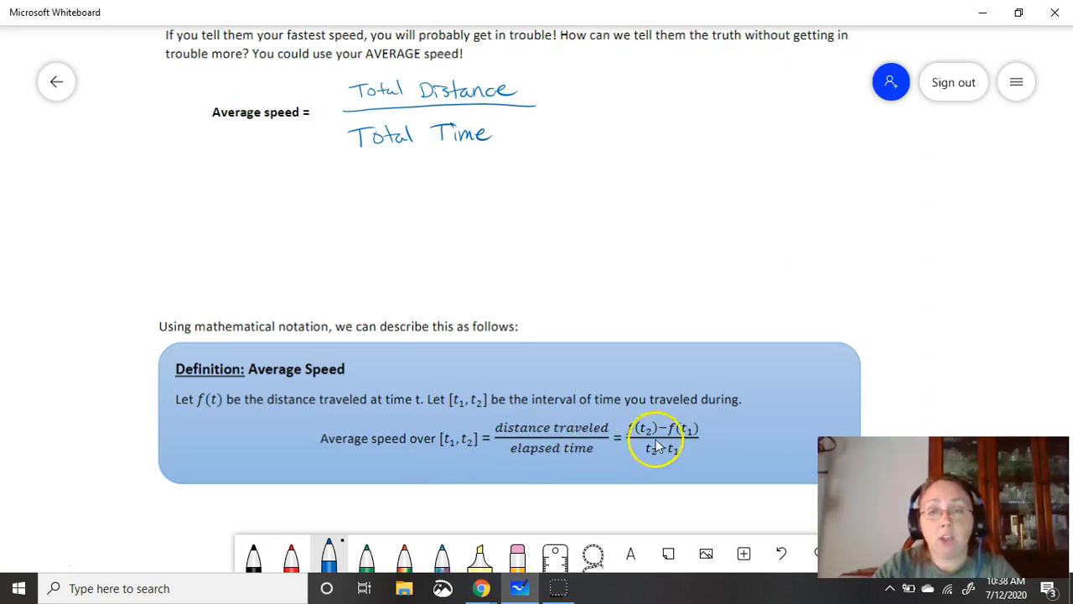
{"action": "mouse_move", "coordinate": [696, 422]}
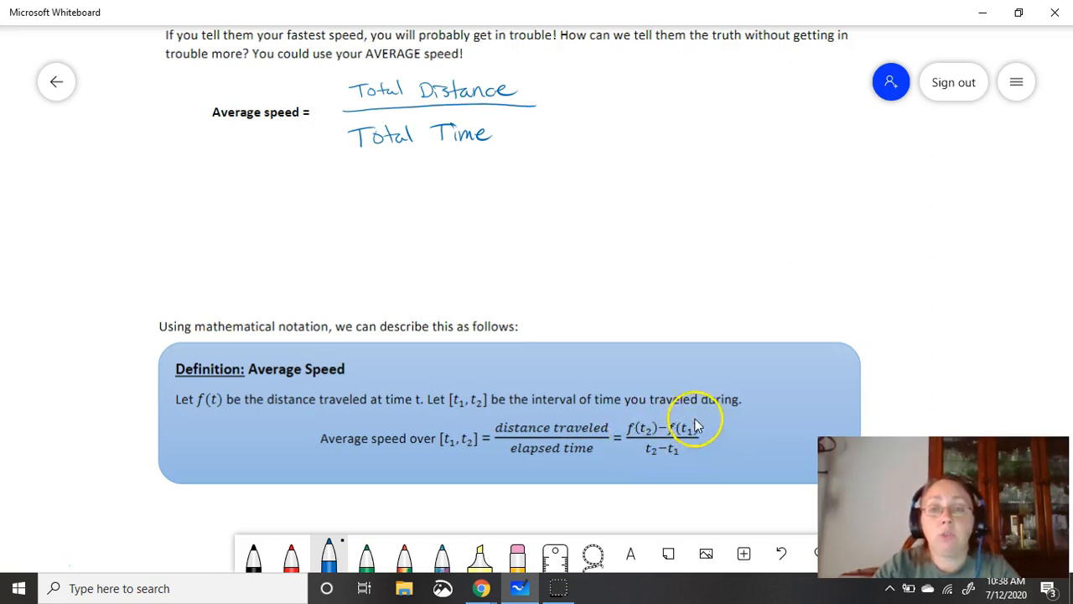
{"action": "mouse_move", "coordinate": [704, 470]}
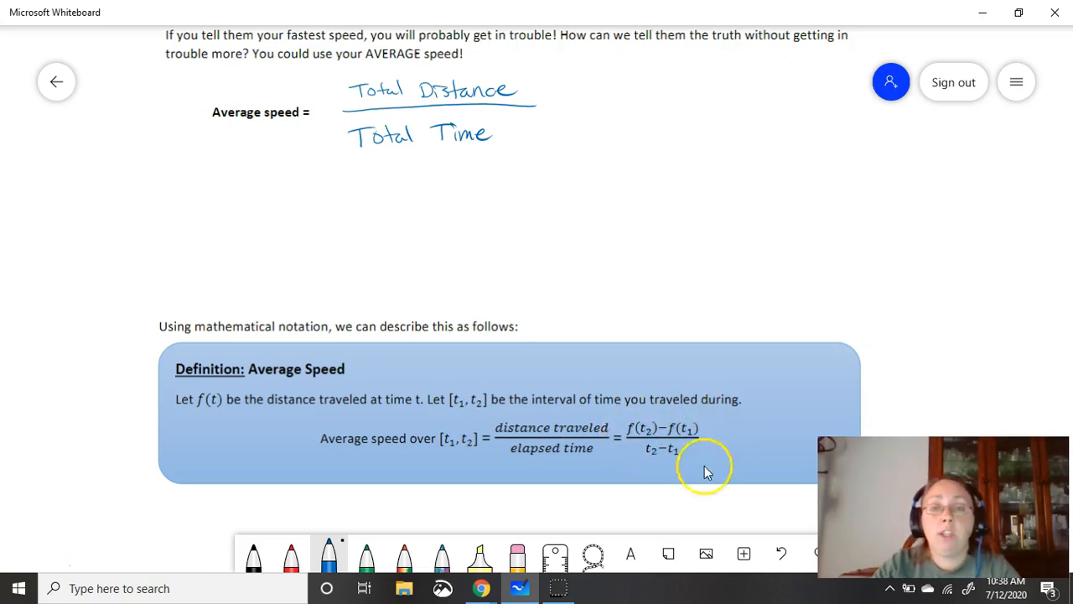
{"action": "mouse_move", "coordinate": [728, 478]}
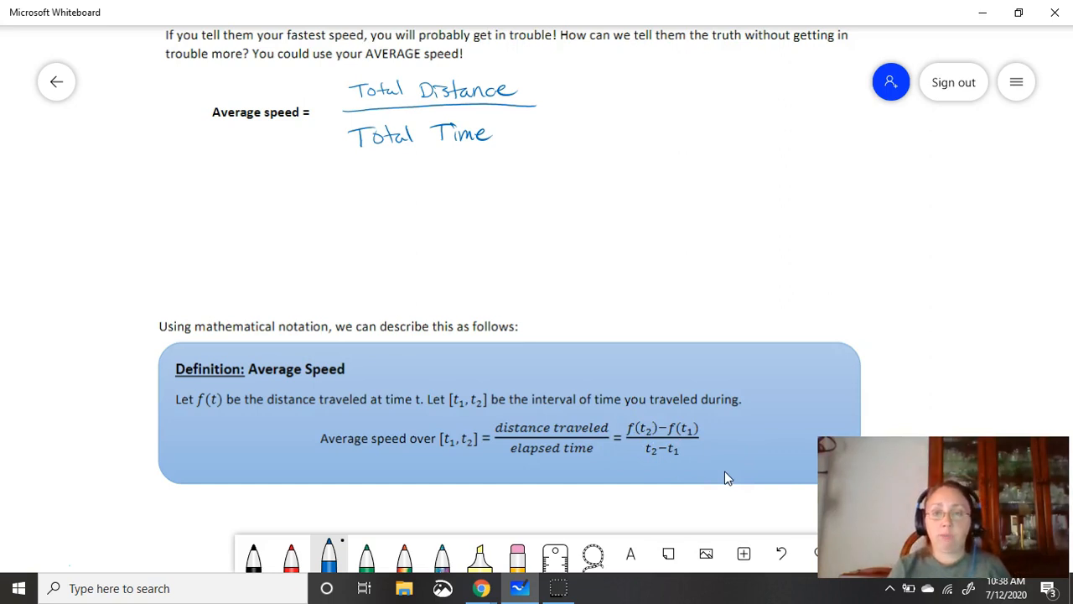
Draw an arrow at f(t1) and label it "0 (start)"
{"action": "left_click_drag", "start_coordinate": [701, 429], "coordinate": [722, 428]}
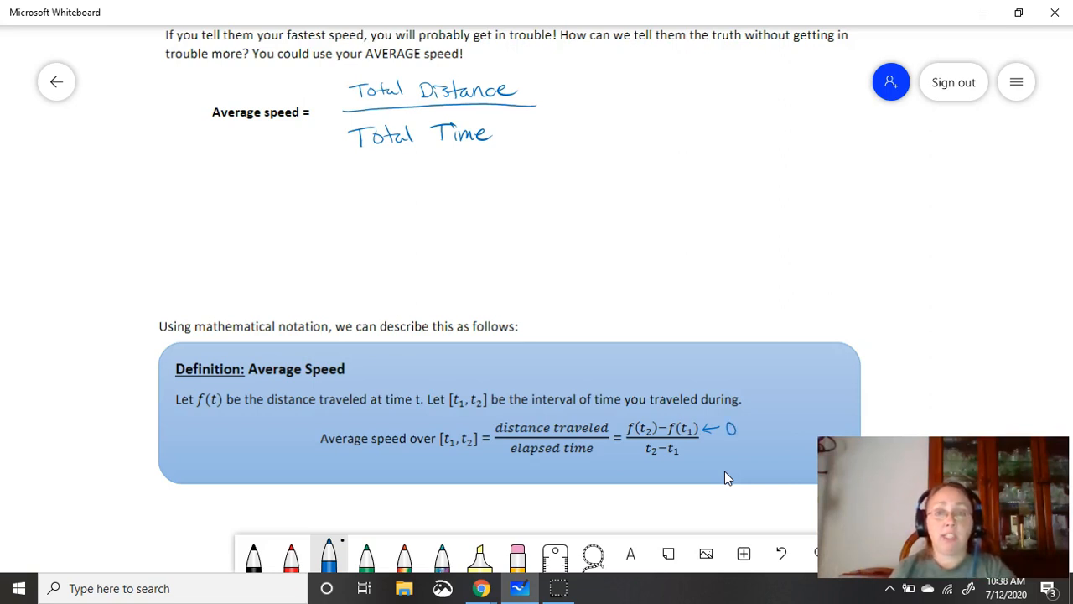
{"action": "left_click", "coordinate": [745, 423]}
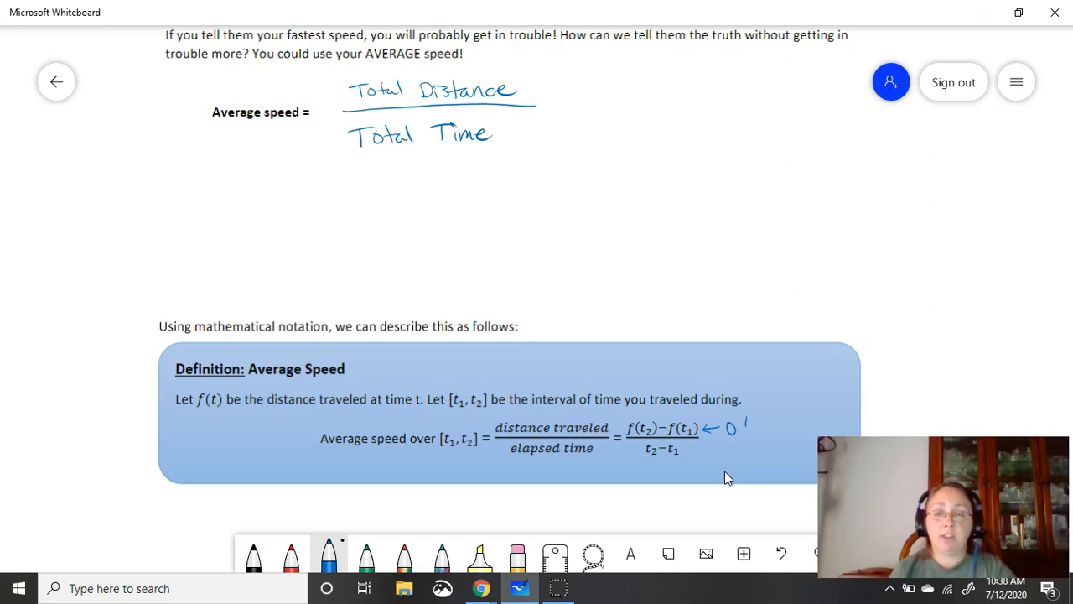
{"action": "left_click_drag", "start_coordinate": [746, 419], "coordinate": [785, 411]}
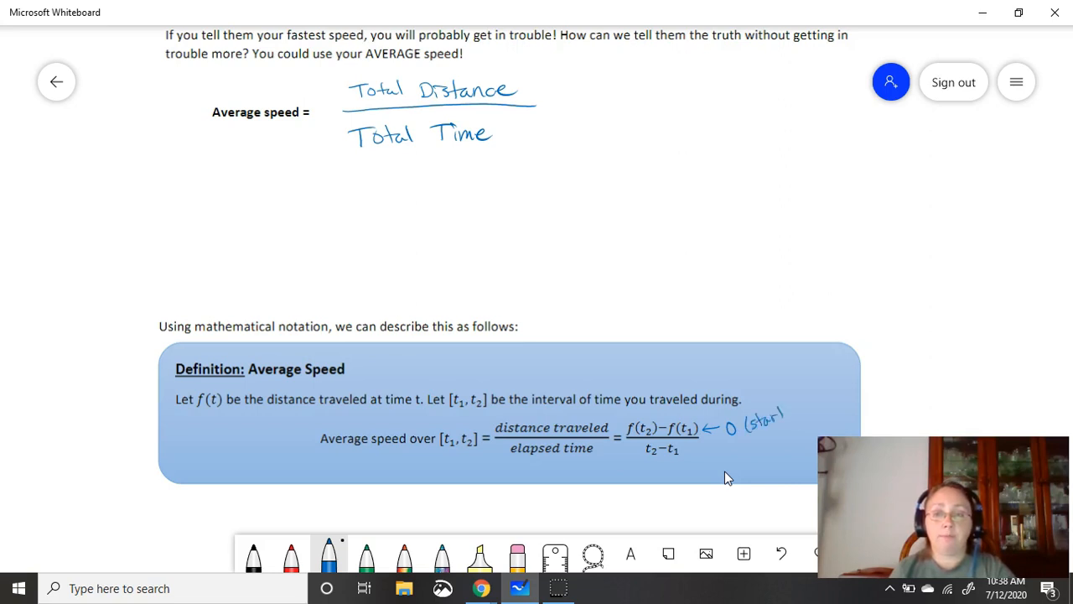
Mark f(t2) as "(end)" and draw an arrow pointing up at t2
{"action": "left_click_drag", "start_coordinate": [653, 383], "coordinate": [652, 411]}
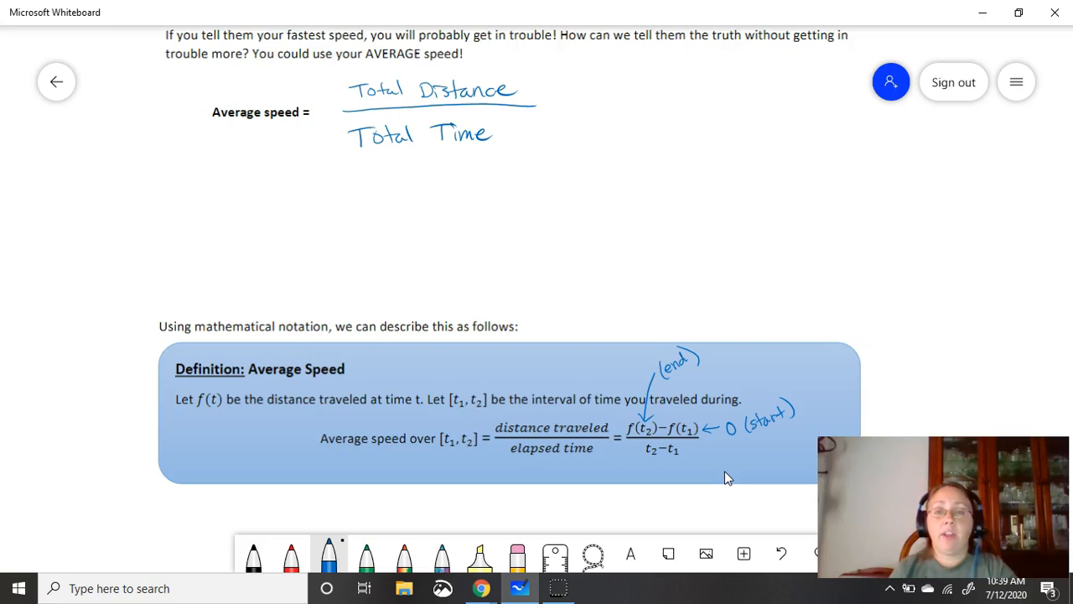
{"action": "left_click_drag", "start_coordinate": [674, 483], "coordinate": [671, 466]}
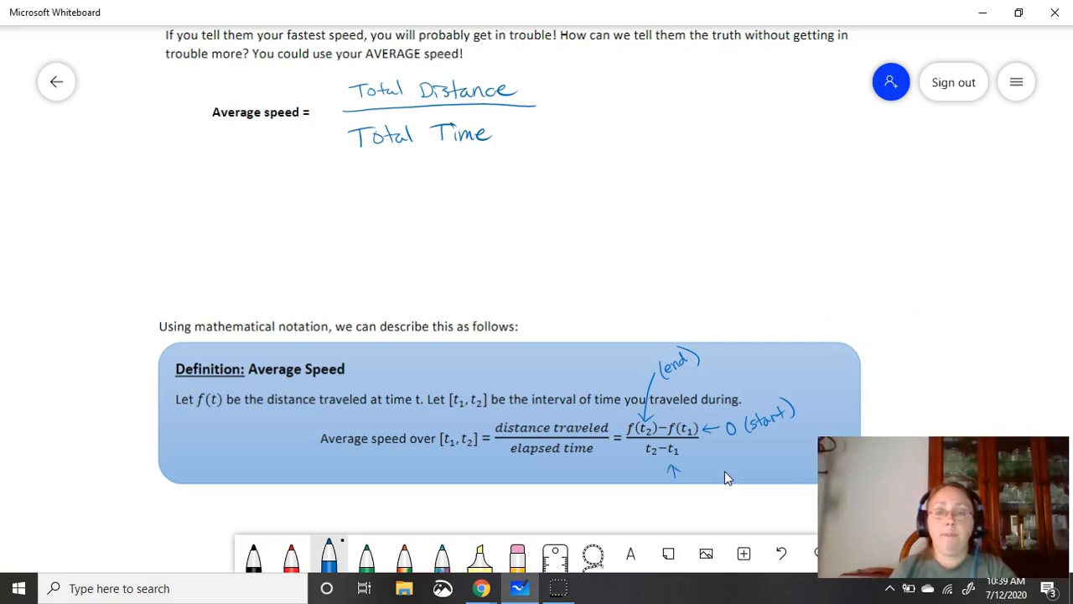
{"action": "left_click_drag", "start_coordinate": [674, 483], "coordinate": [701, 493]}
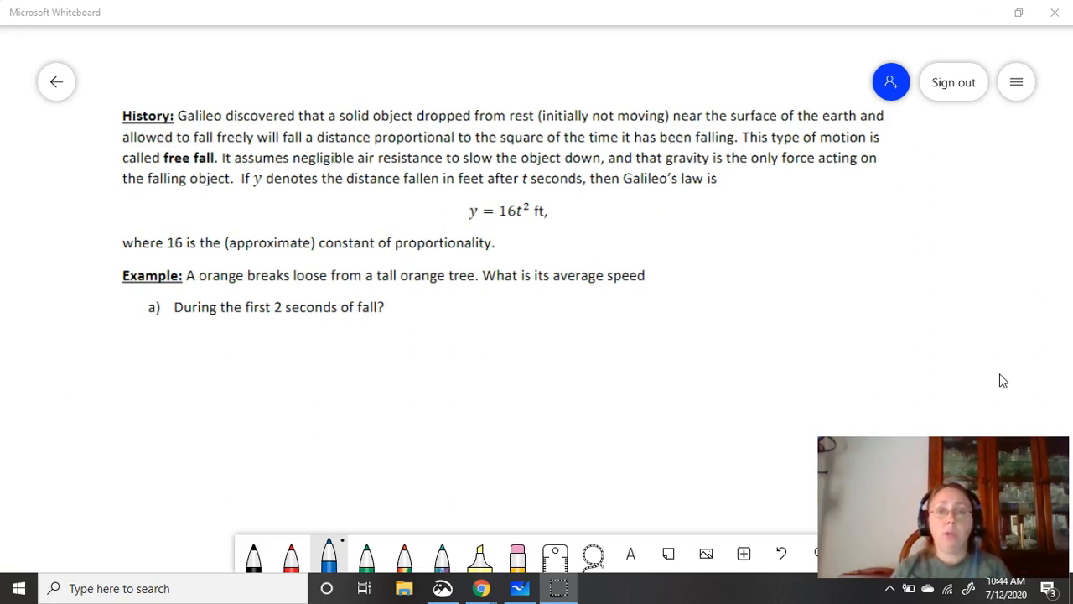
Write y = 16t² → f(t) = 16t² beside part a and underline 'average speed'
{"action": "left_click_drag", "start_coordinate": [443, 302], "coordinate": [456, 335]}
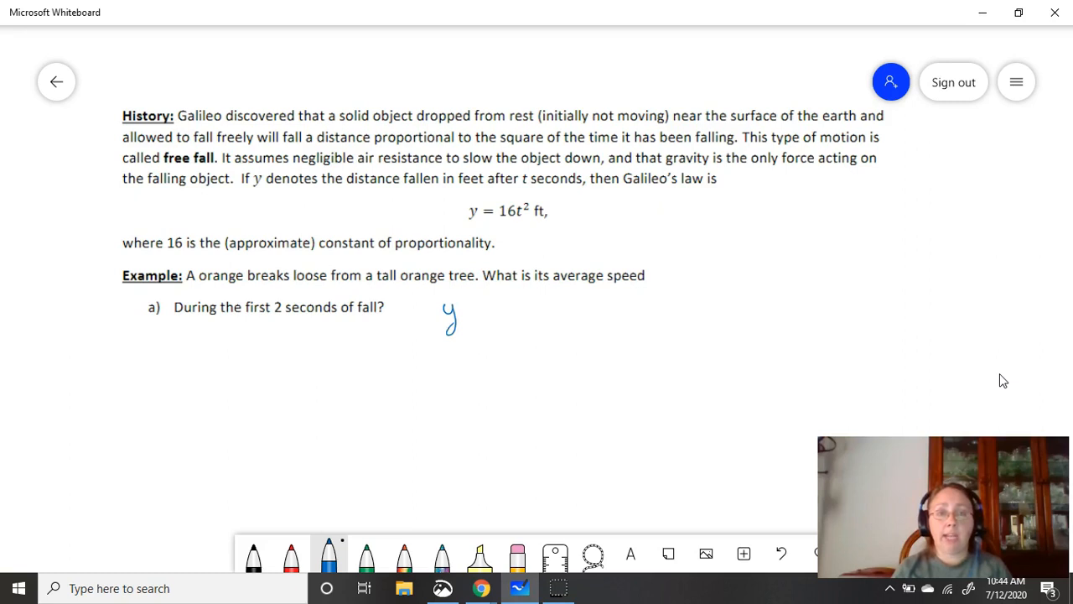
{"action": "left_click_drag", "start_coordinate": [470, 316], "coordinate": [495, 317]}
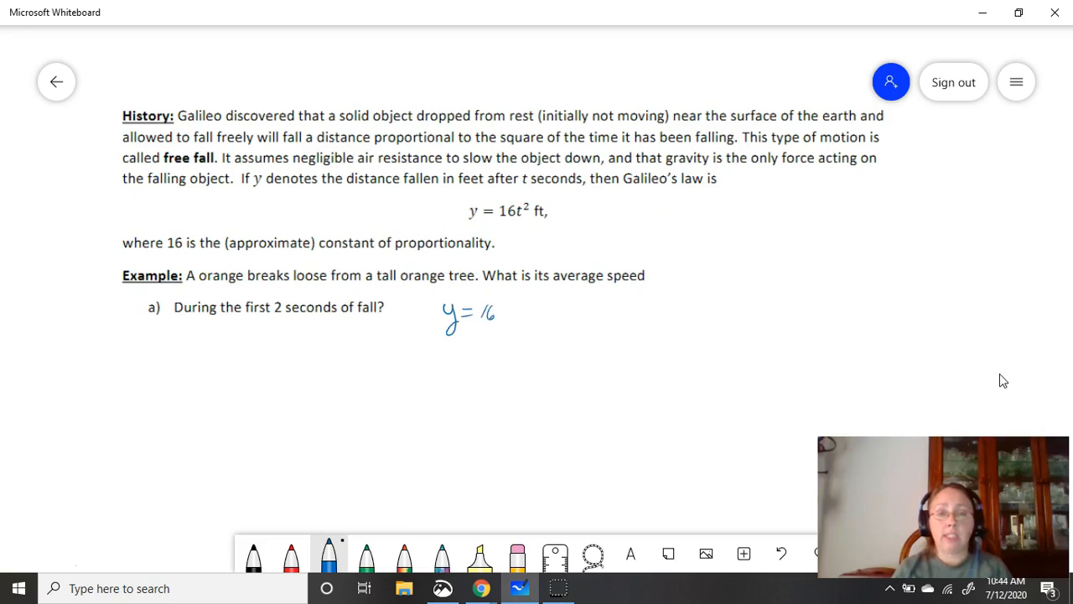
{"action": "left_click_drag", "start_coordinate": [507, 322], "coordinate": [523, 302]}
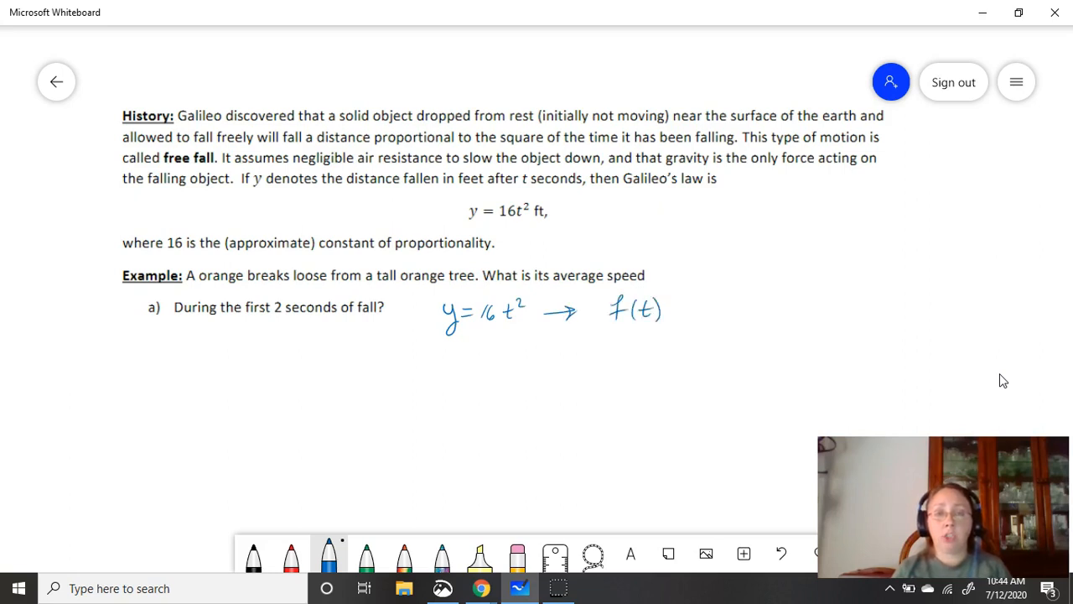
{"action": "left_click_drag", "start_coordinate": [679, 309], "coordinate": [735, 309]}
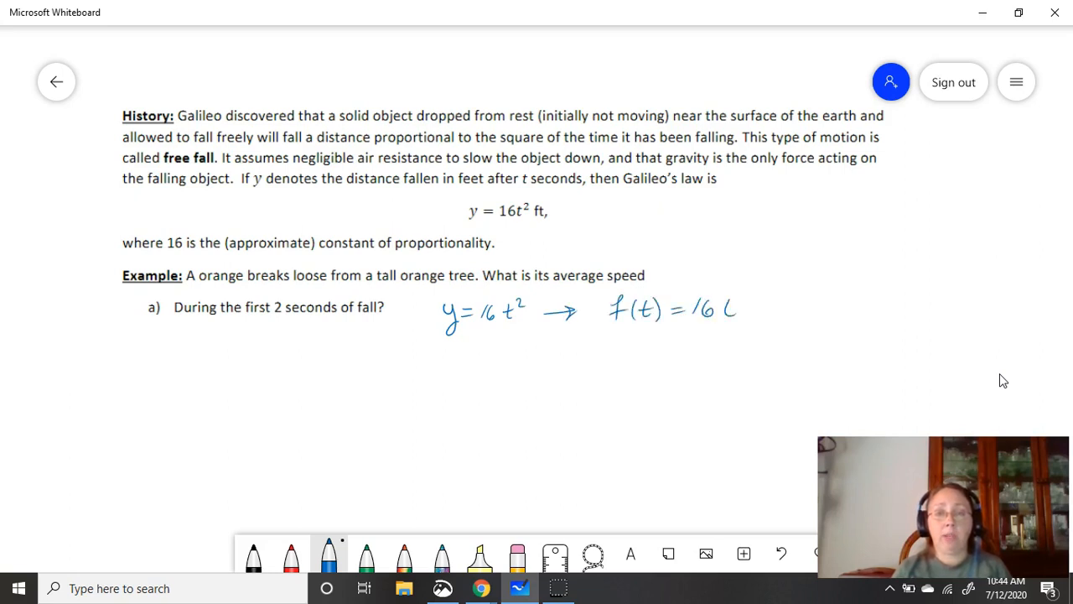
{"action": "left_click_drag", "start_coordinate": [738, 301], "coordinate": [751, 294]}
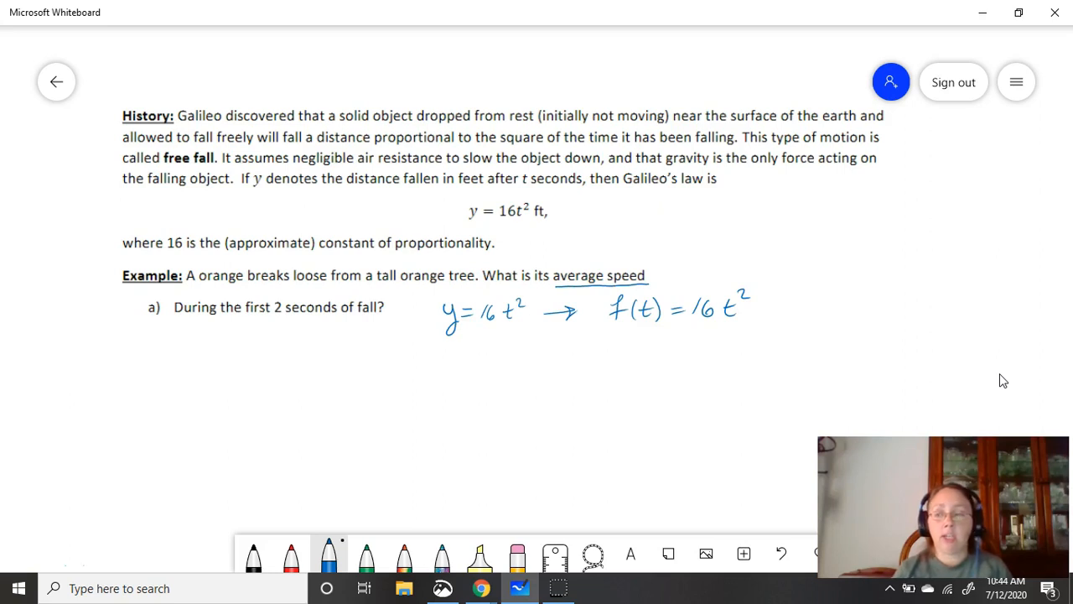
{"action": "left_click", "coordinate": [57, 80]}
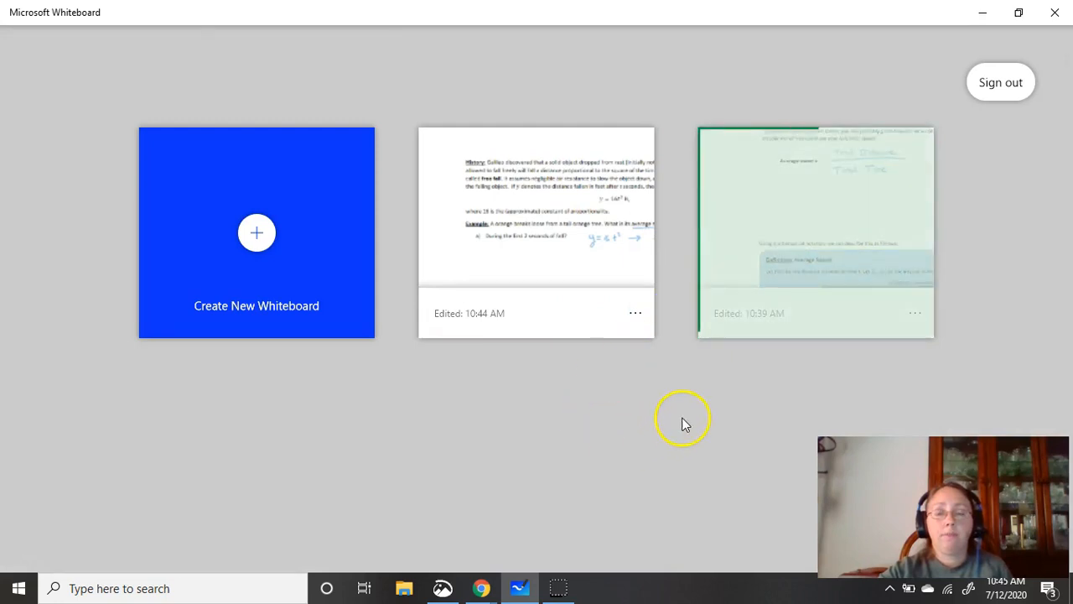
{"action": "left_click", "coordinate": [815, 232]}
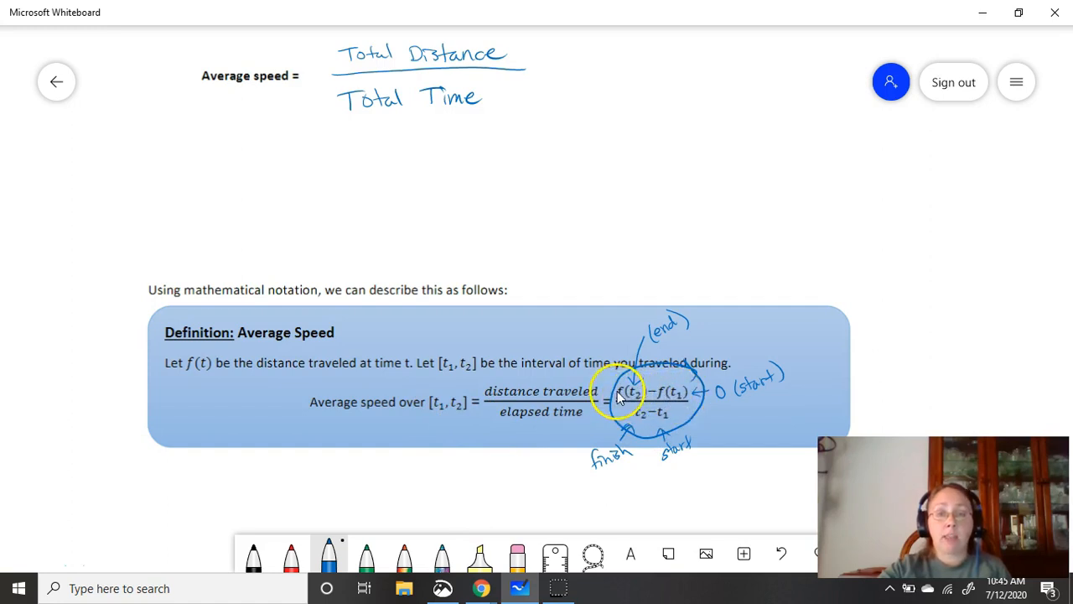
{"action": "mouse_move", "coordinate": [47, 215]}
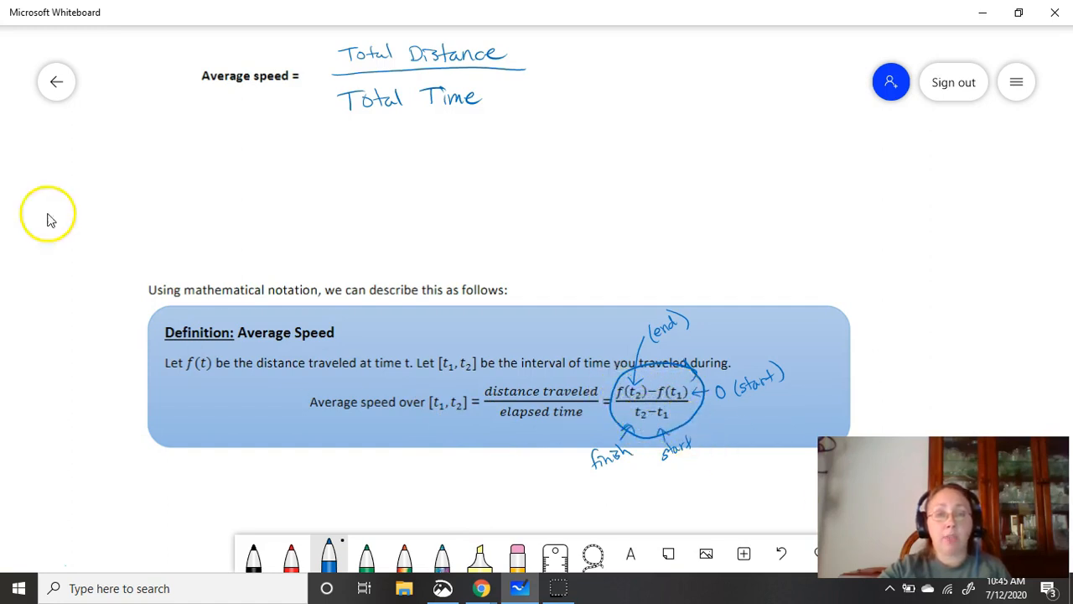
{"action": "left_click", "coordinate": [57, 80]}
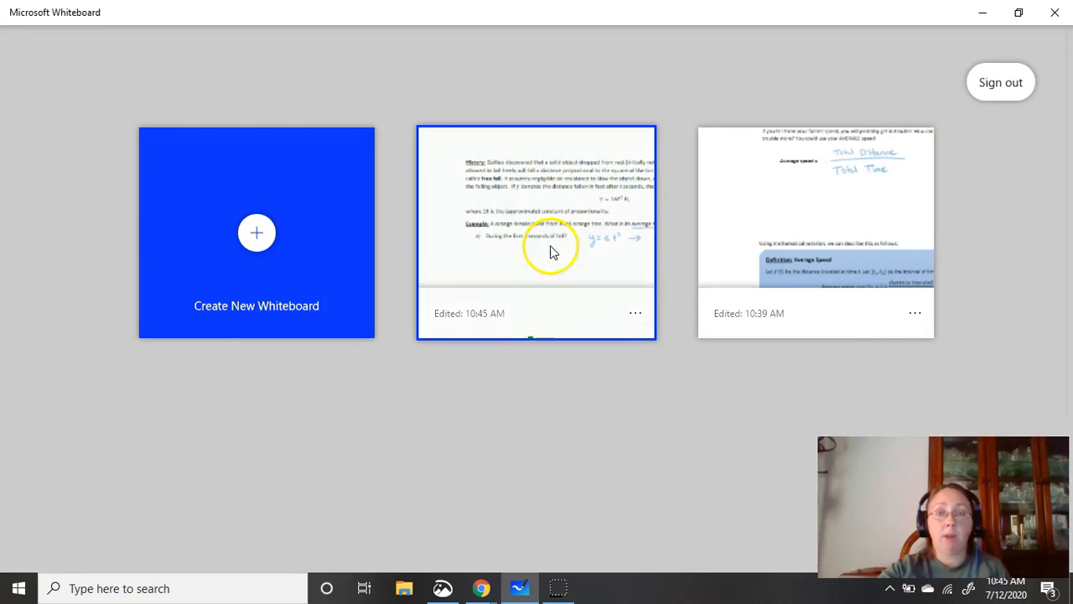
{"action": "left_click", "coordinate": [537, 231]}
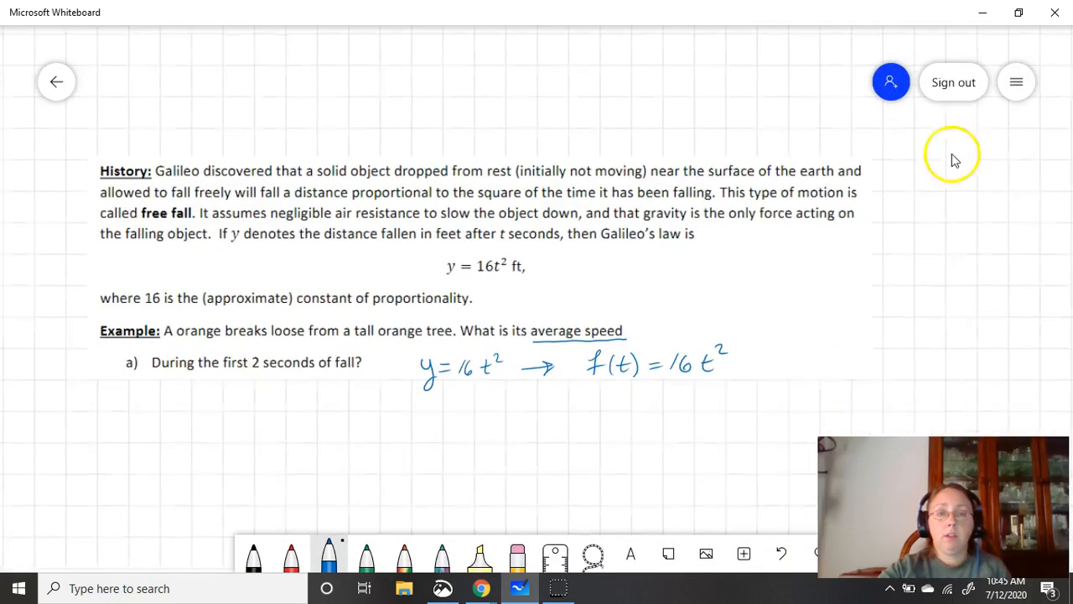
Write the difference quotient (f(t₂) − f(t₁))/(t₂ − t₁) = for part a
{"action": "scroll", "scroll_direction": "up", "scroll_amount": 3}
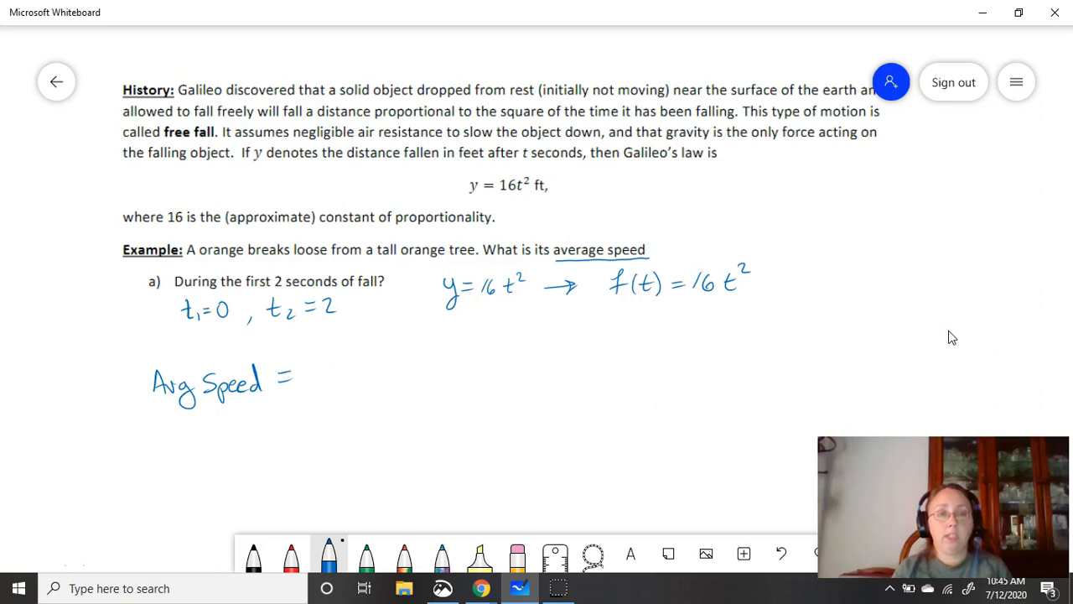
{"action": "left_click_drag", "start_coordinate": [327, 373], "coordinate": [366, 372]}
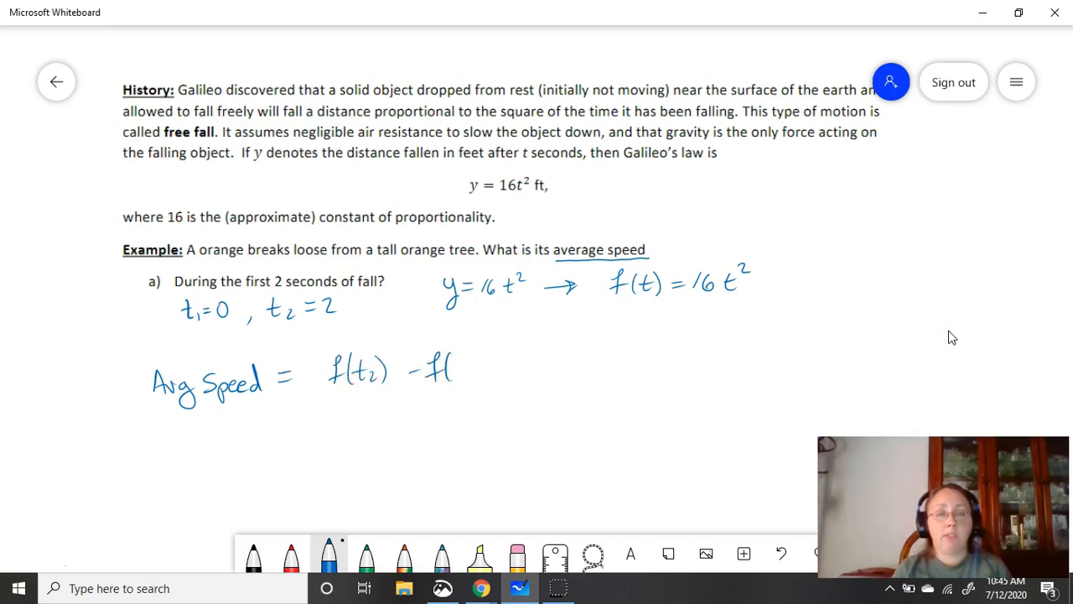
{"action": "left_click_drag", "start_coordinate": [453, 369], "coordinate": [483, 369]}
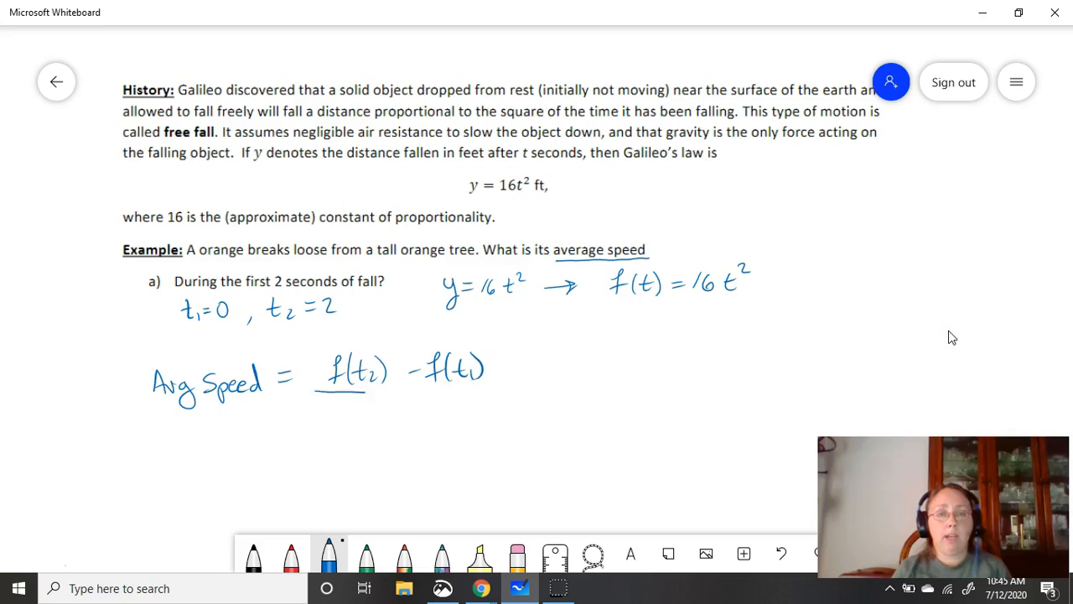
{"action": "left_click_drag", "start_coordinate": [319, 393], "coordinate": [503, 392]}
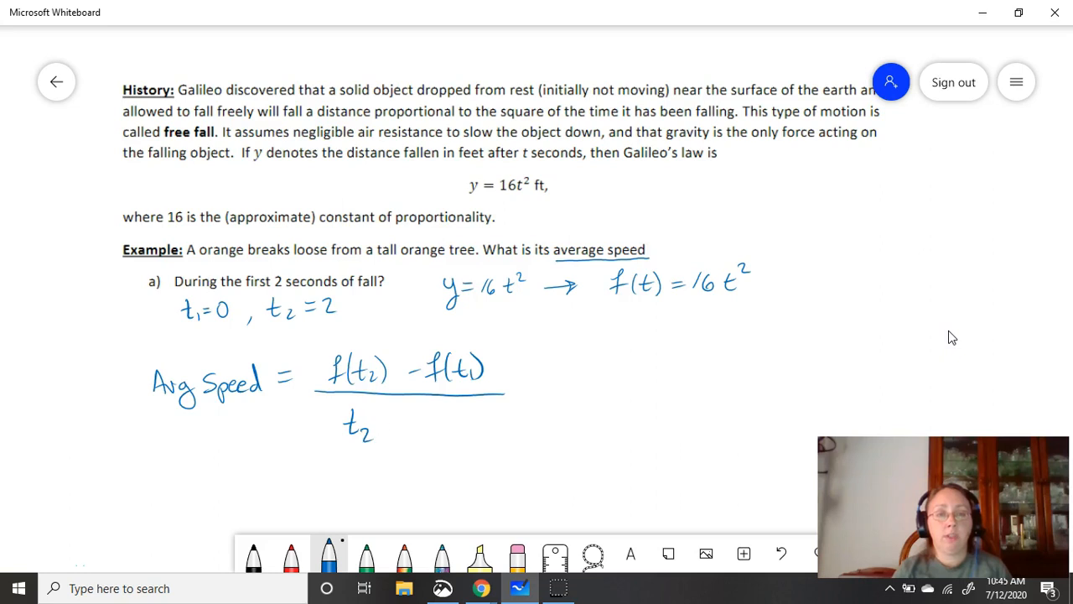
{"action": "left_click_drag", "start_coordinate": [389, 423], "coordinate": [452, 436]}
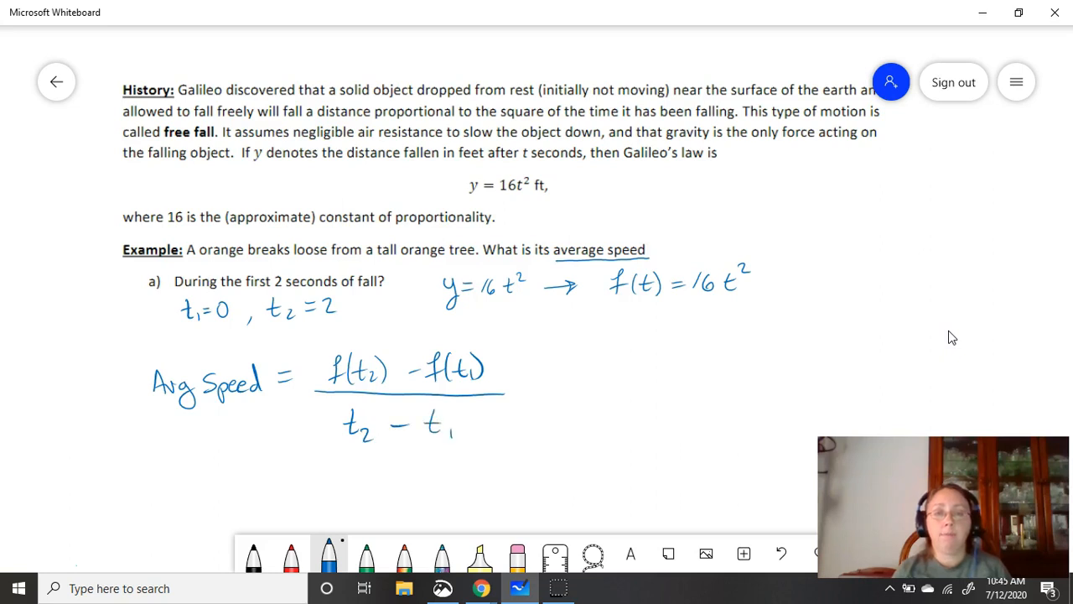
{"action": "left_click_drag", "start_coordinate": [517, 395], "coordinate": [537, 400]}
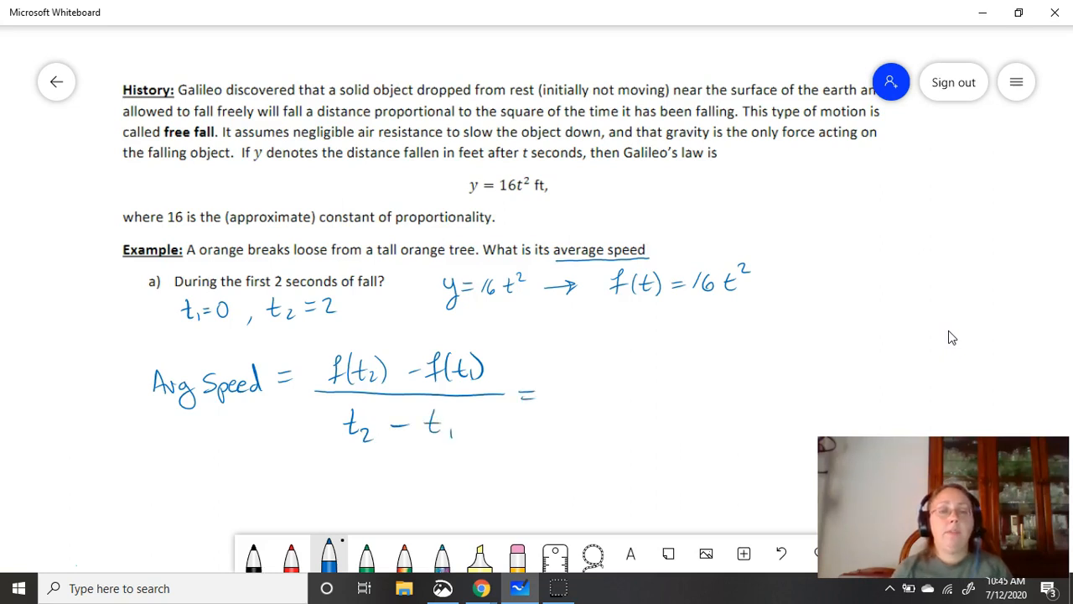
Substitute to (f(2) − f(0))/(2 − 0) and begin writing 64 − 0
{"action": "left_click", "coordinate": [594, 373]}
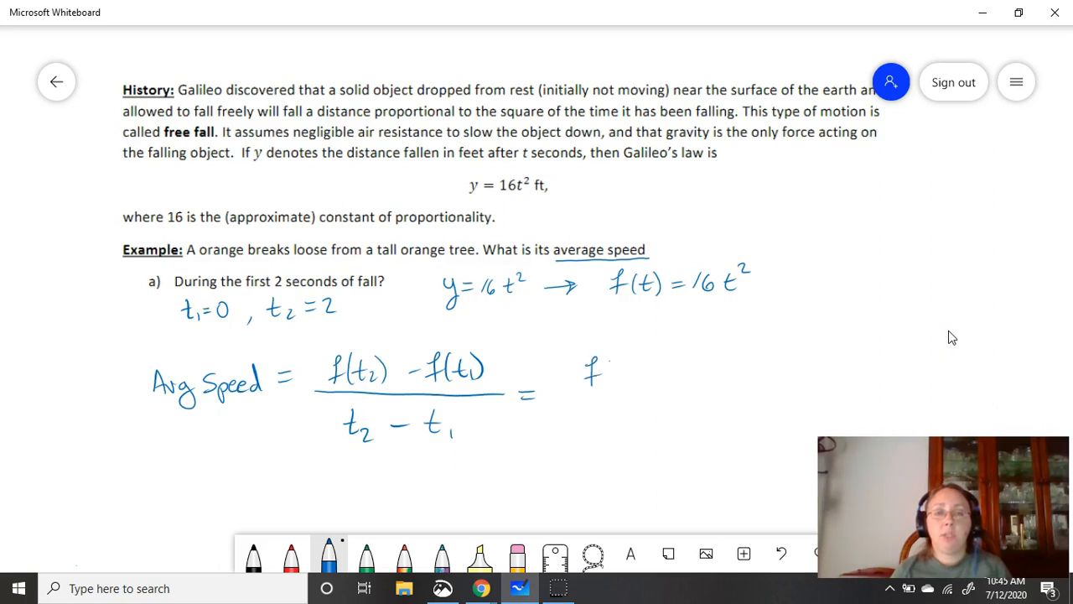
{"action": "left_click_drag", "start_coordinate": [596, 369], "coordinate": [688, 378]}
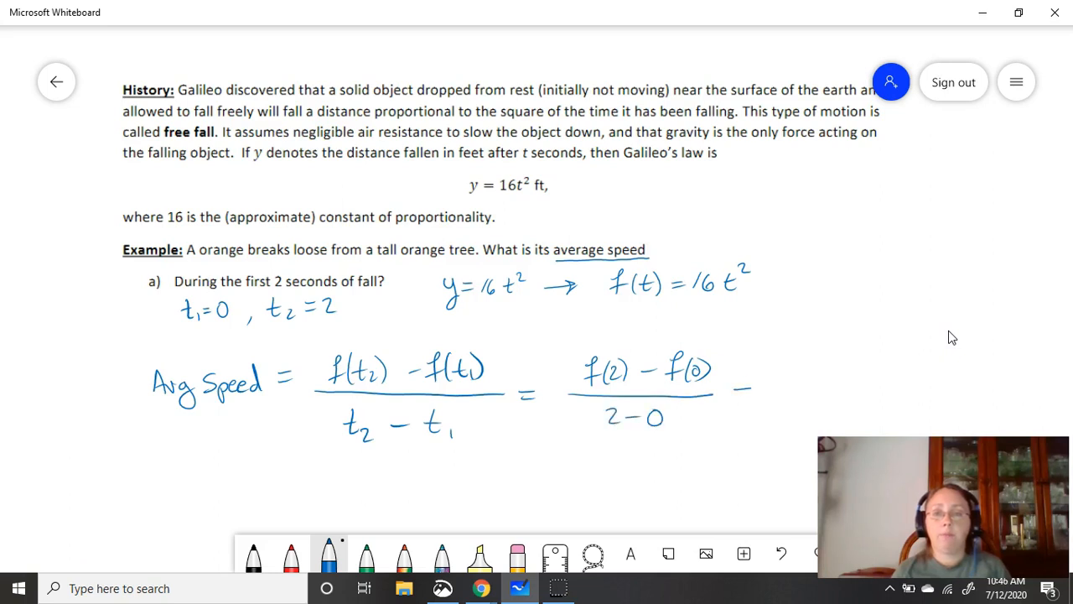
{"action": "left_click", "coordinate": [742, 394]}
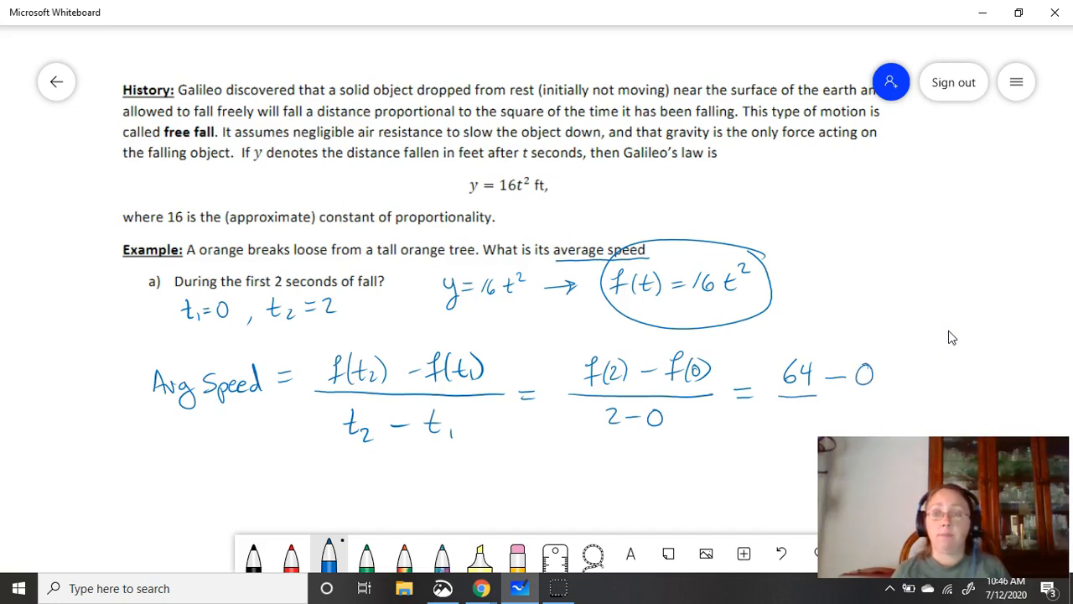
Finish part a as 64/2 = 32 ft/sec and mark the formula's numerator and denominator with arrows
{"action": "left_click_drag", "start_coordinate": [780, 396], "coordinate": [892, 393]}
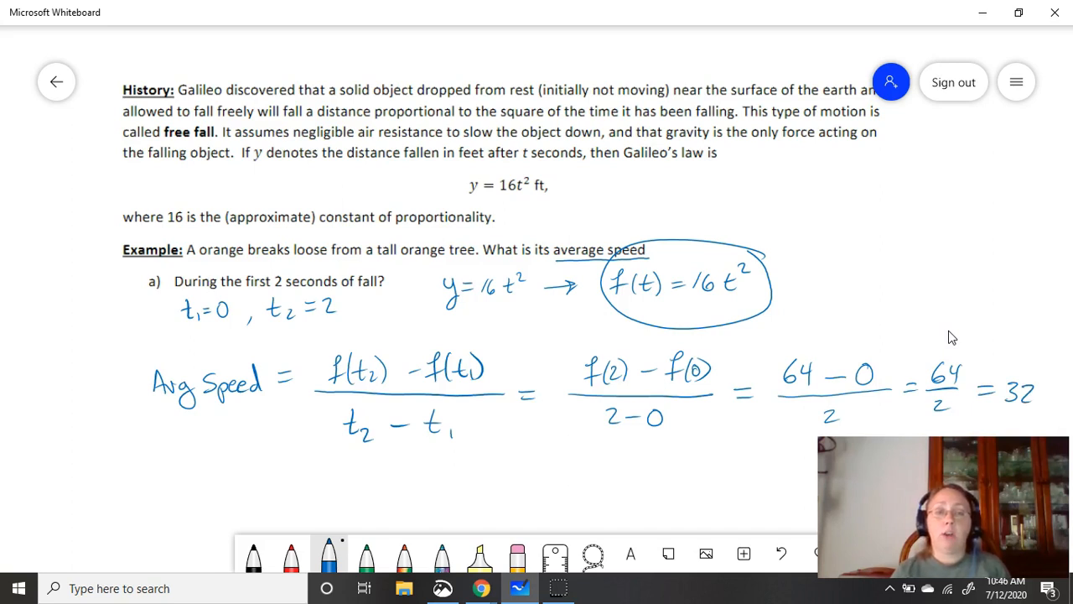
{"action": "left_click_drag", "start_coordinate": [495, 361], "coordinate": [524, 353]}
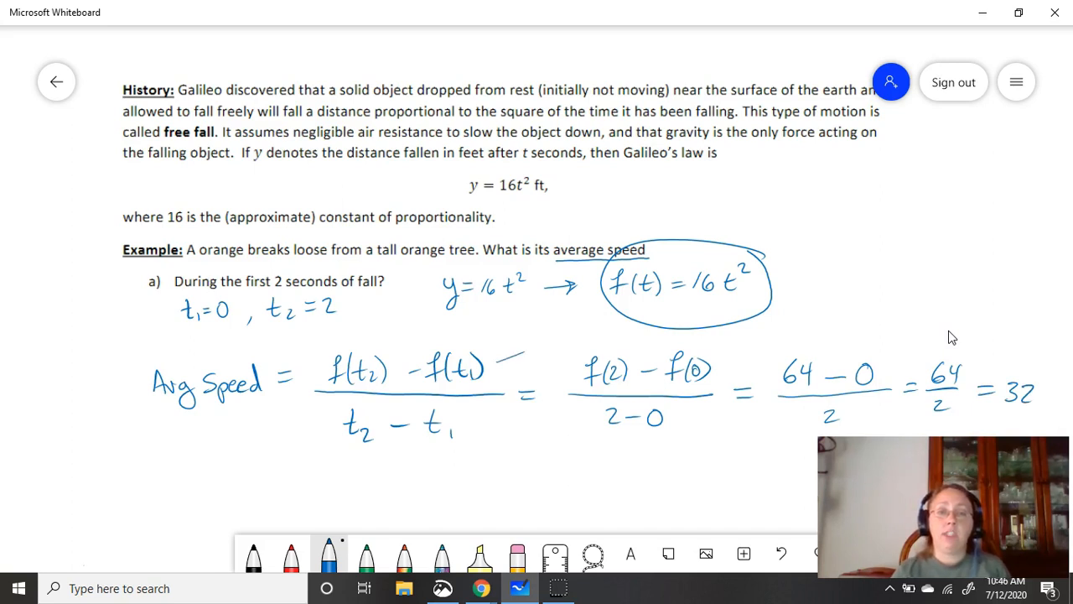
{"action": "left_click_drag", "start_coordinate": [503, 361], "coordinate": [487, 439]}
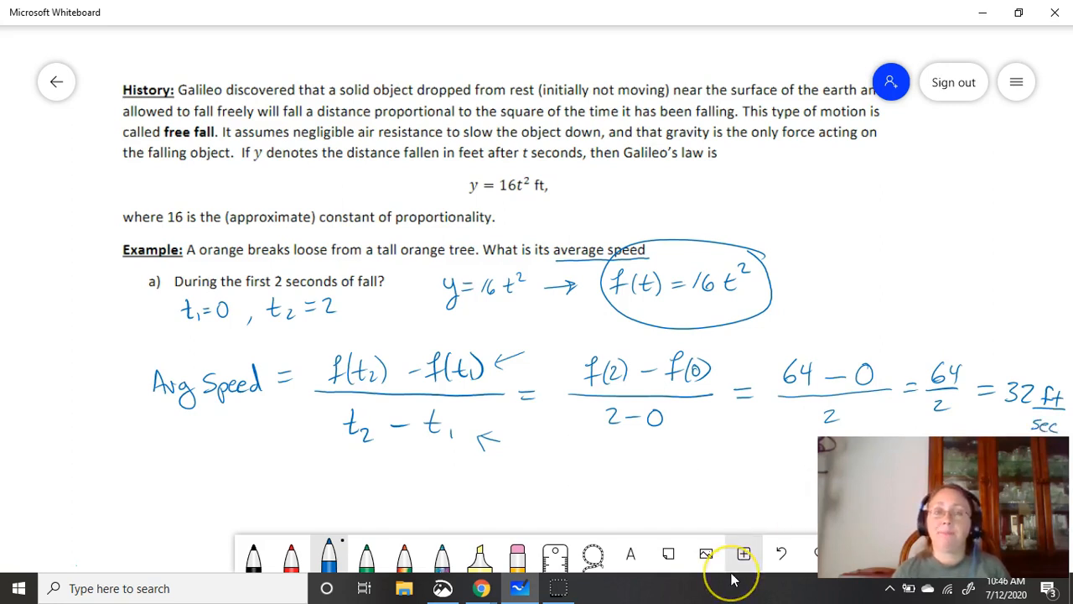
{"action": "mouse_move", "coordinate": [34, 583]}
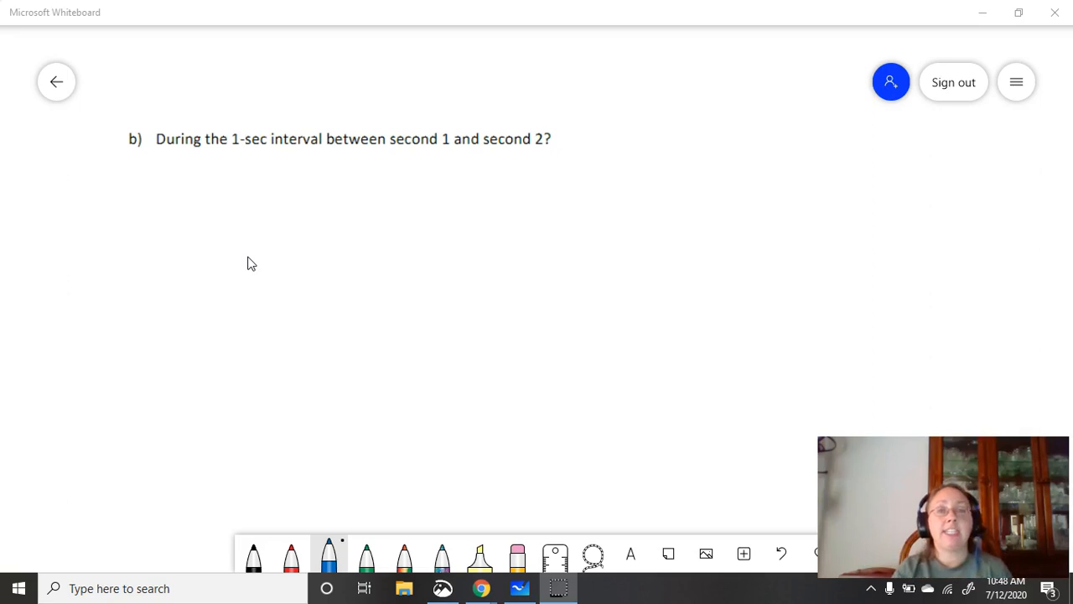
Write the Avg Speed heading under part b and label seconds 1 and 2 as t₁ and t₂
{"action": "left_click_drag", "start_coordinate": [134, 198], "coordinate": [134, 220]}
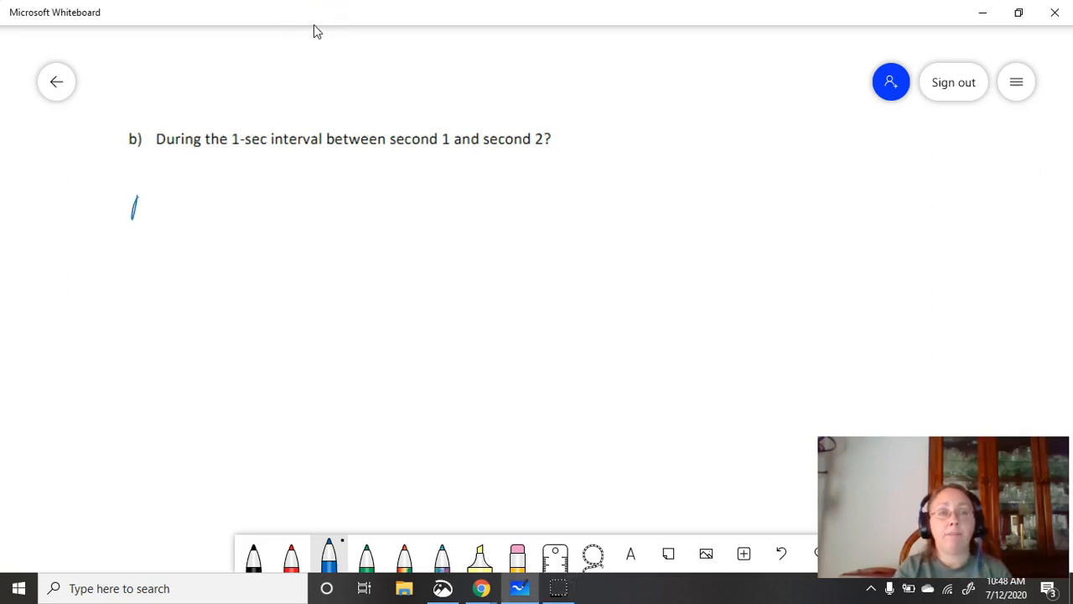
{"action": "left_click_drag", "start_coordinate": [134, 210], "coordinate": [202, 218]}
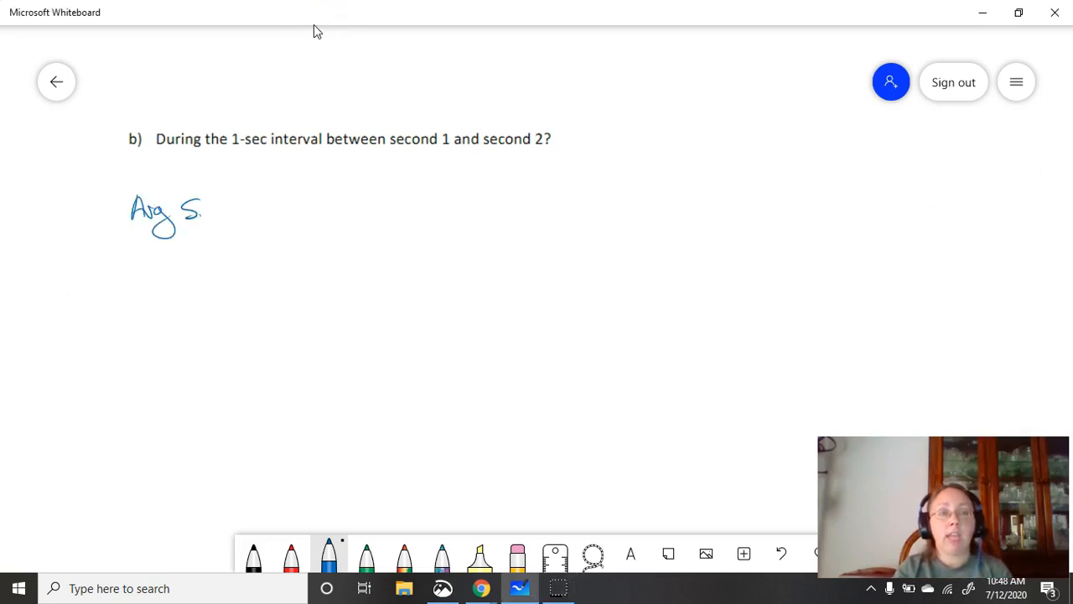
{"action": "left_click_drag", "start_coordinate": [201, 209], "coordinate": [238, 215]}
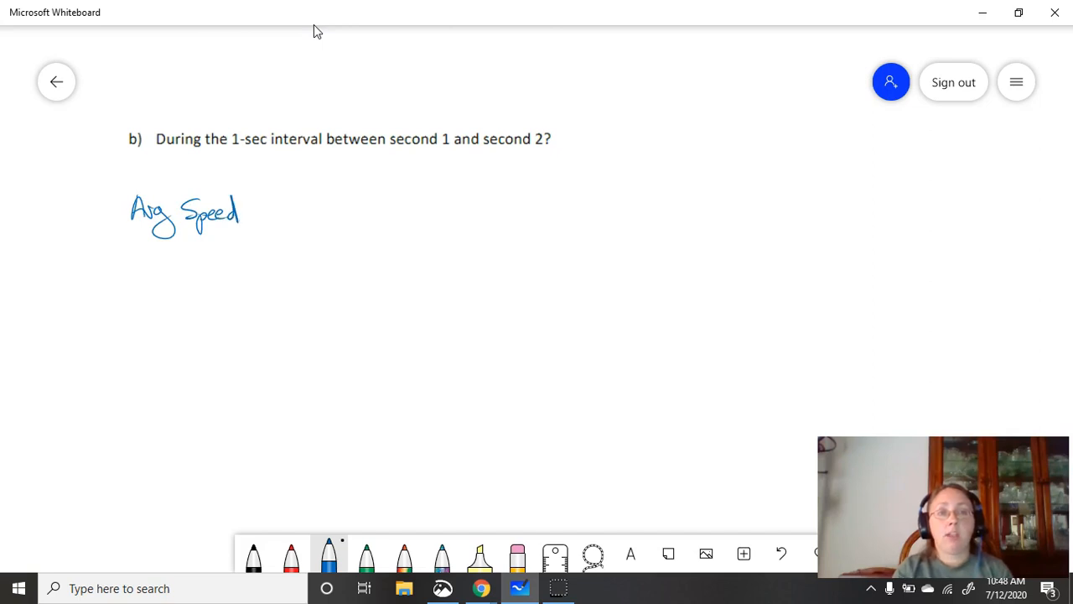
{"action": "left_click_drag", "start_coordinate": [432, 121], "coordinate": [450, 126]}
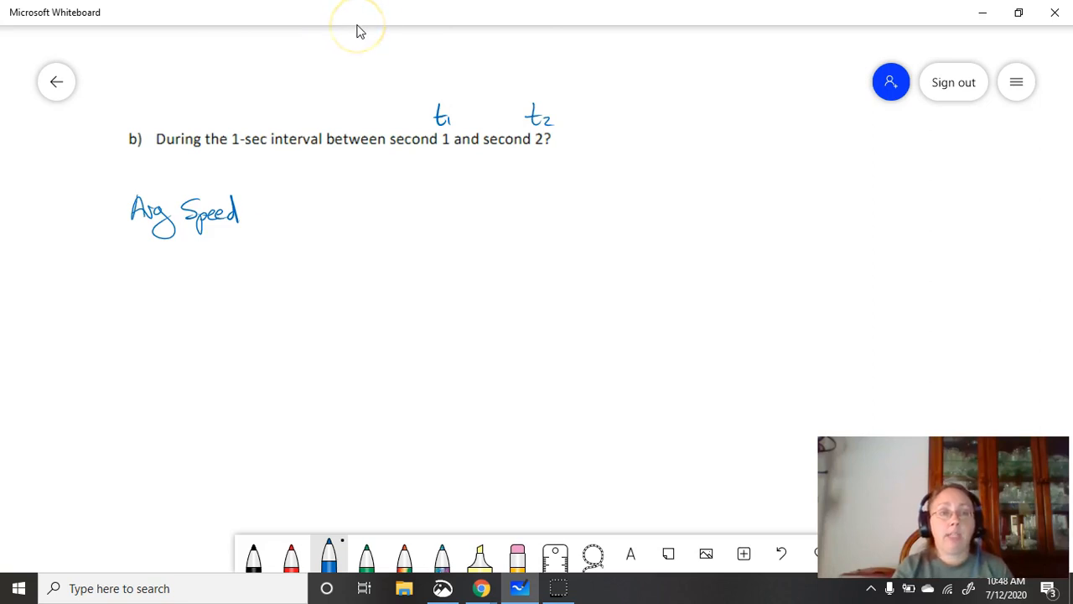
Write the formula (f(t₂) − f(t₁))/(t₂ − t₁) and note f(t) = 16t² beside part b
{"action": "left_click_drag", "start_coordinate": [268, 210], "coordinate": [327, 201]}
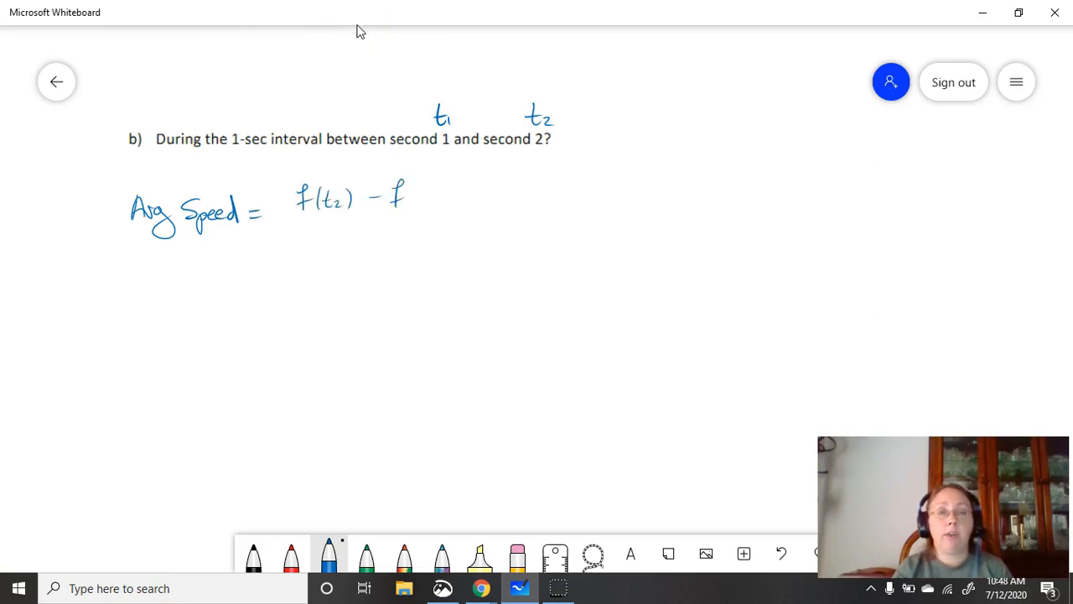
{"action": "left_click_drag", "start_coordinate": [411, 198], "coordinate": [439, 222]}
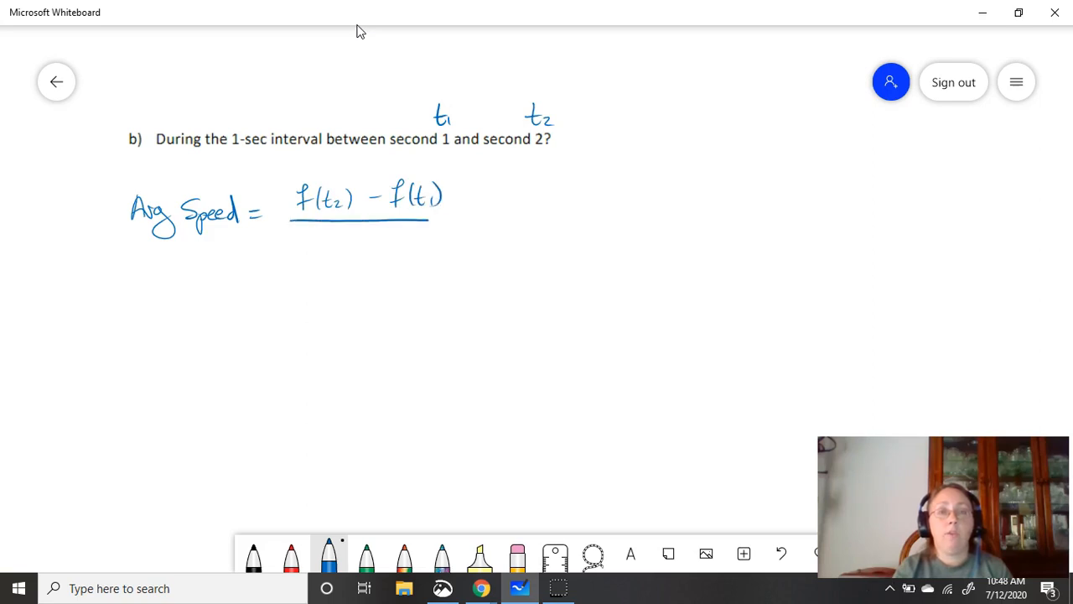
{"action": "left_click_drag", "start_coordinate": [319, 251], "coordinate": [389, 252]}
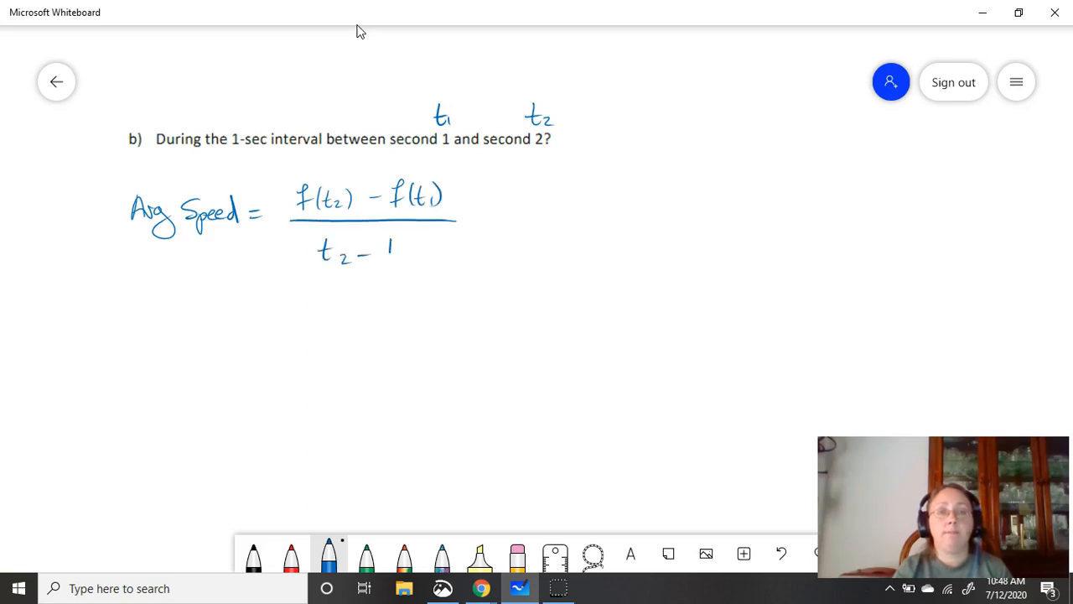
{"action": "left_click_drag", "start_coordinate": [386, 251], "coordinate": [411, 260]}
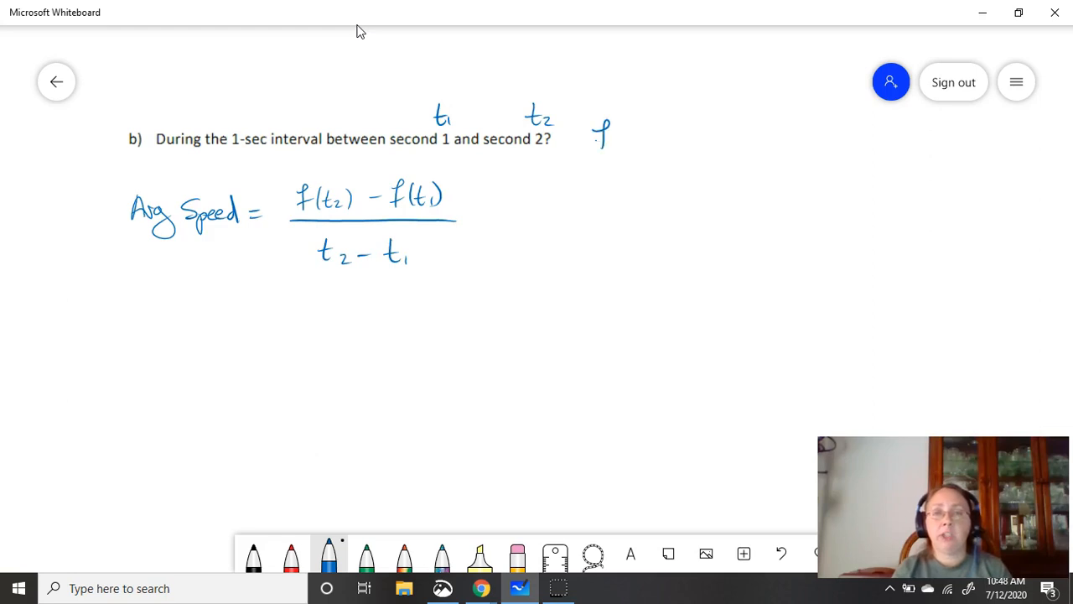
{"action": "left_click_drag", "start_coordinate": [595, 137], "coordinate": [671, 138]}
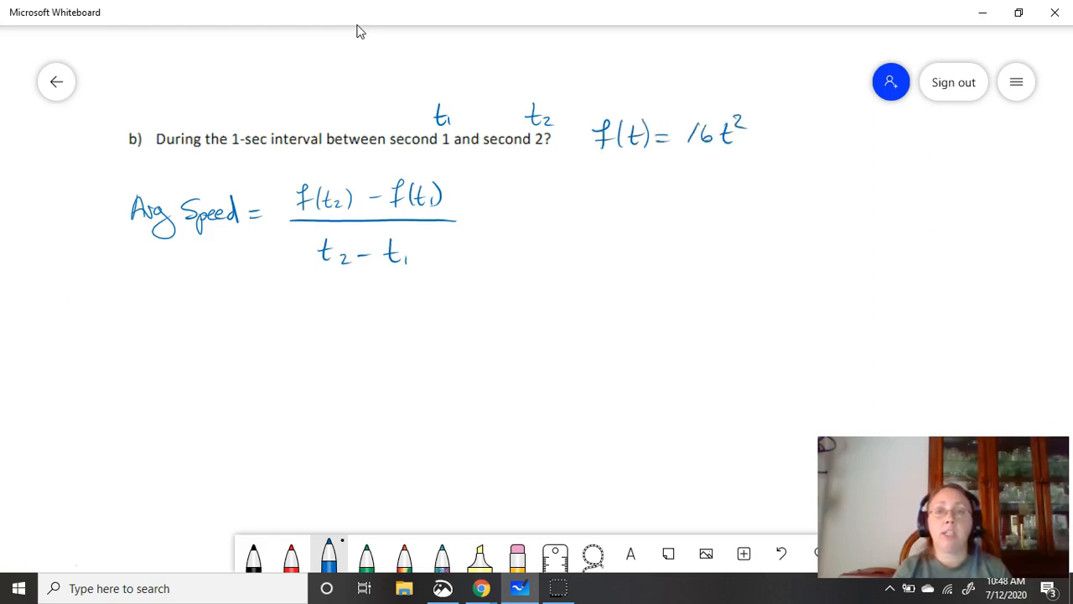
Substitute the times to get = (f(2) − f(1))/(2 − 1) =
{"action": "left_click_drag", "start_coordinate": [473, 220], "coordinate": [489, 220]}
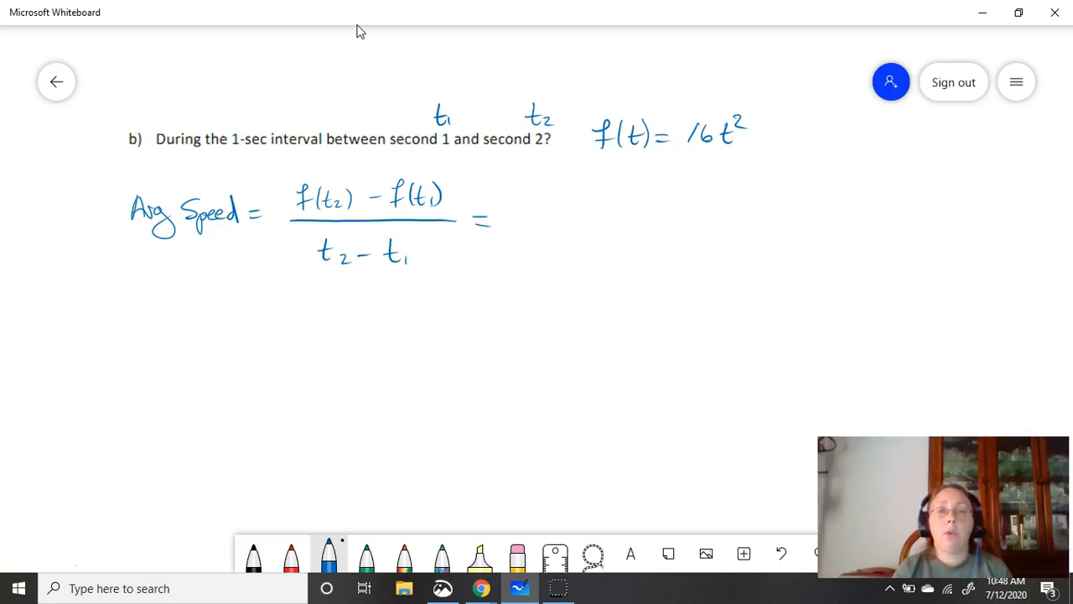
{"action": "left_click_drag", "start_coordinate": [516, 201], "coordinate": [554, 210]}
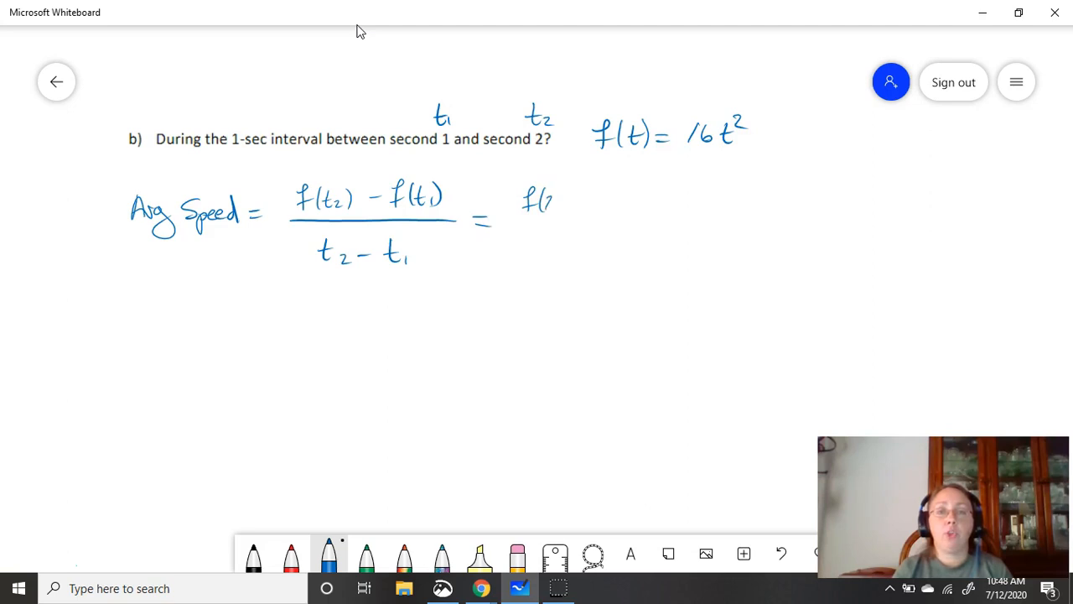
{"action": "left_click_drag", "start_coordinate": [551, 202], "coordinate": [621, 201]}
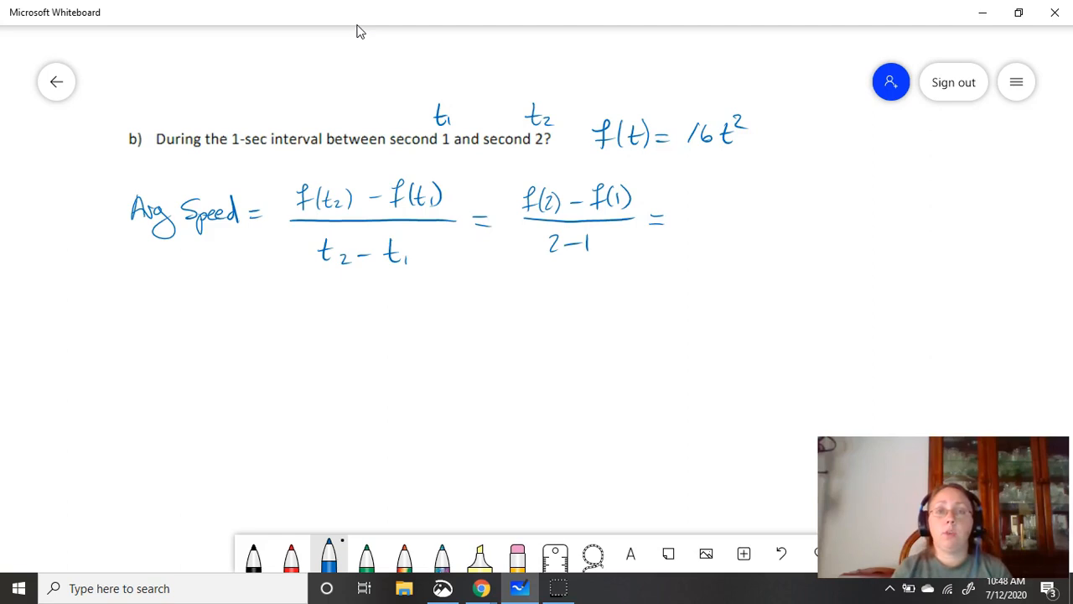
Circle 16t², evaluate part b as (64 − 16)/1 = 48 ft/sec, and circle the formula's numerator and denominator
{"action": "left_click", "coordinate": [708, 191]}
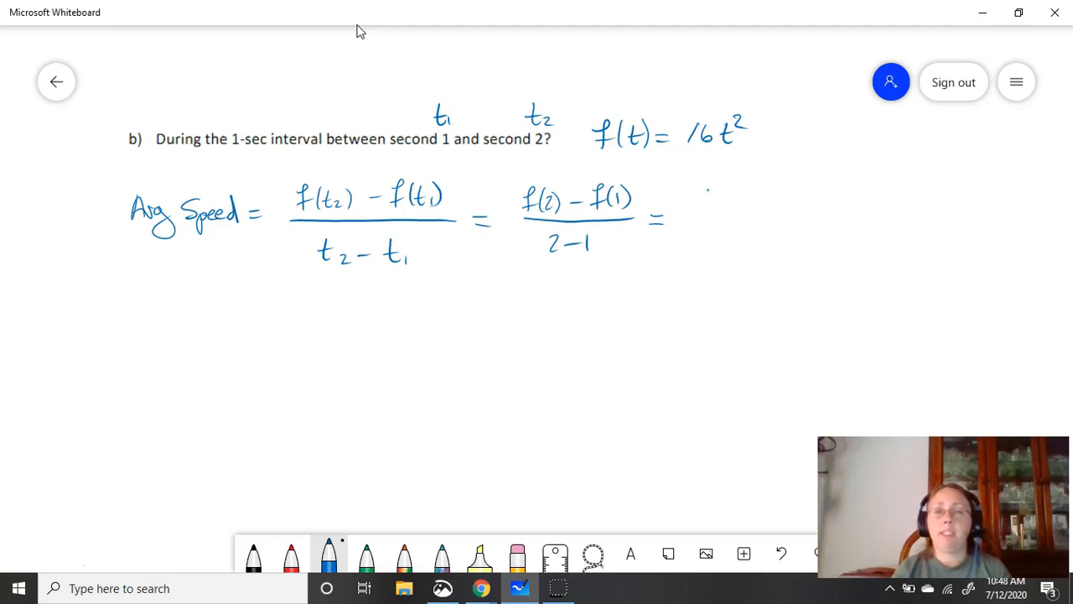
{"action": "left_click_drag", "start_coordinate": [704, 201], "coordinate": [752, 202]}
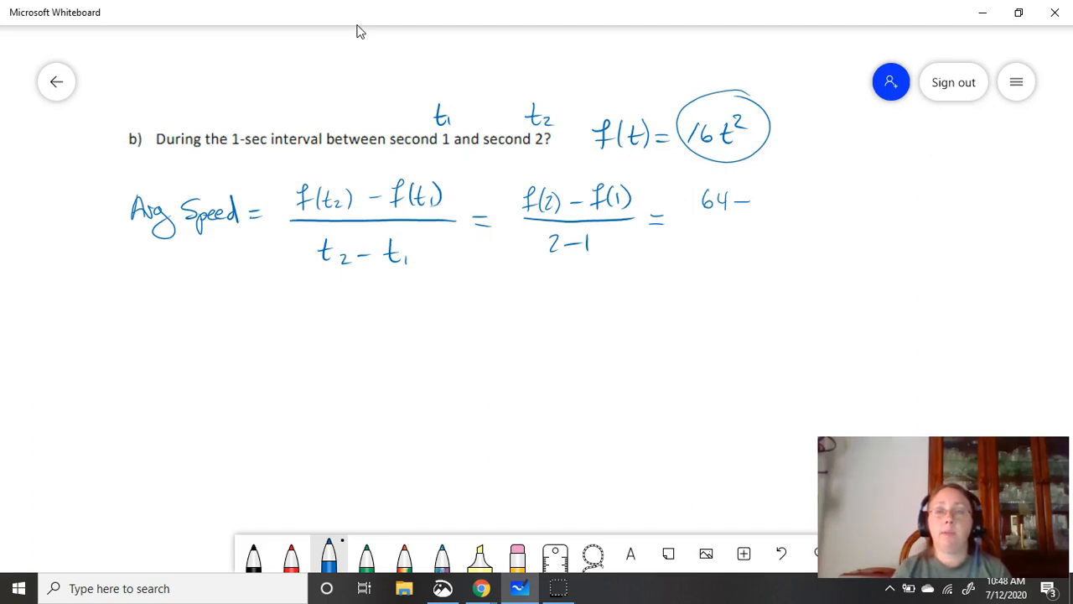
{"action": "left_click_drag", "start_coordinate": [754, 201], "coordinate": [780, 204]}
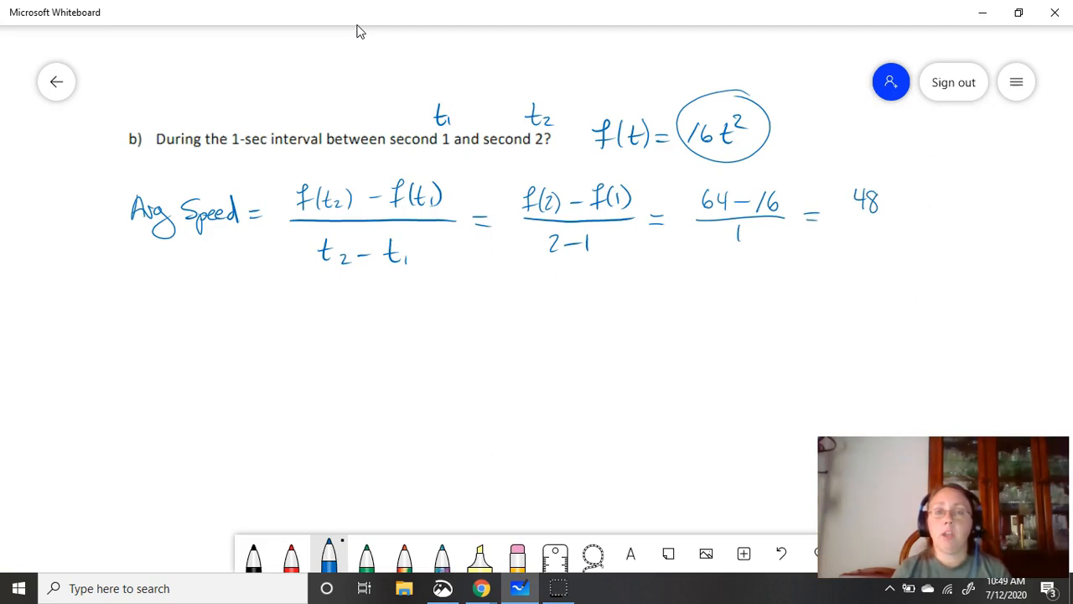
{"action": "left_click_drag", "start_coordinate": [366, 166], "coordinate": [449, 167]}
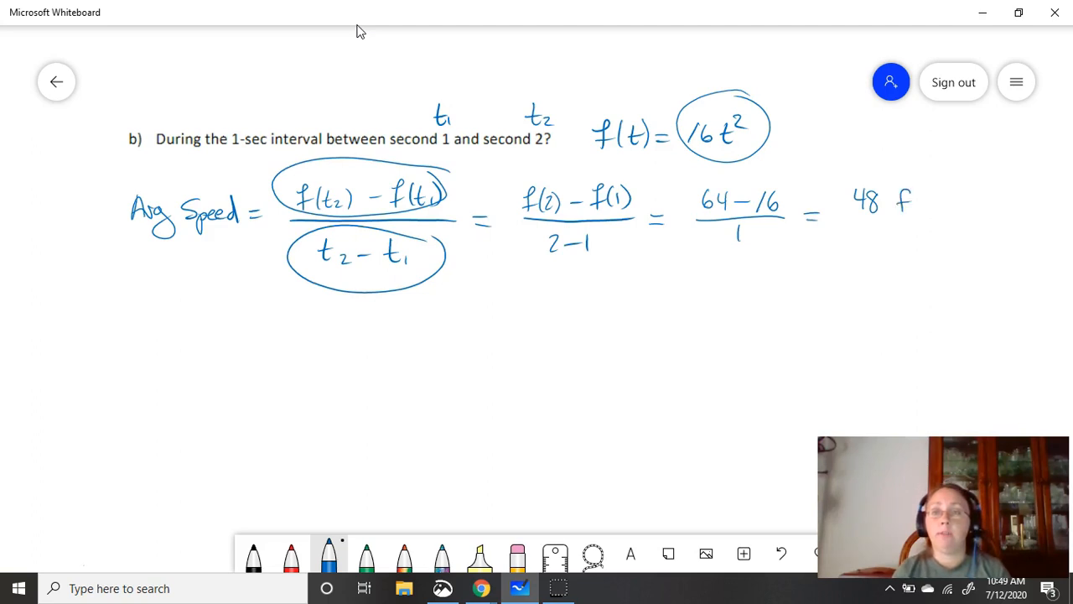
{"action": "left_click_drag", "start_coordinate": [897, 193], "coordinate": [919, 235]}
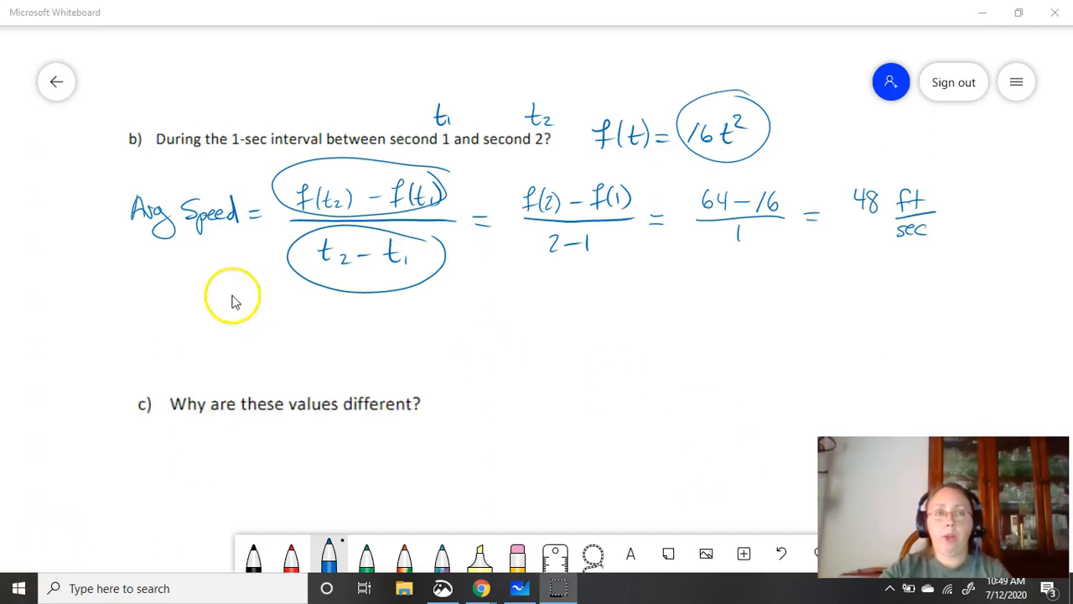
{"action": "mouse_move", "coordinate": [71, 165]}
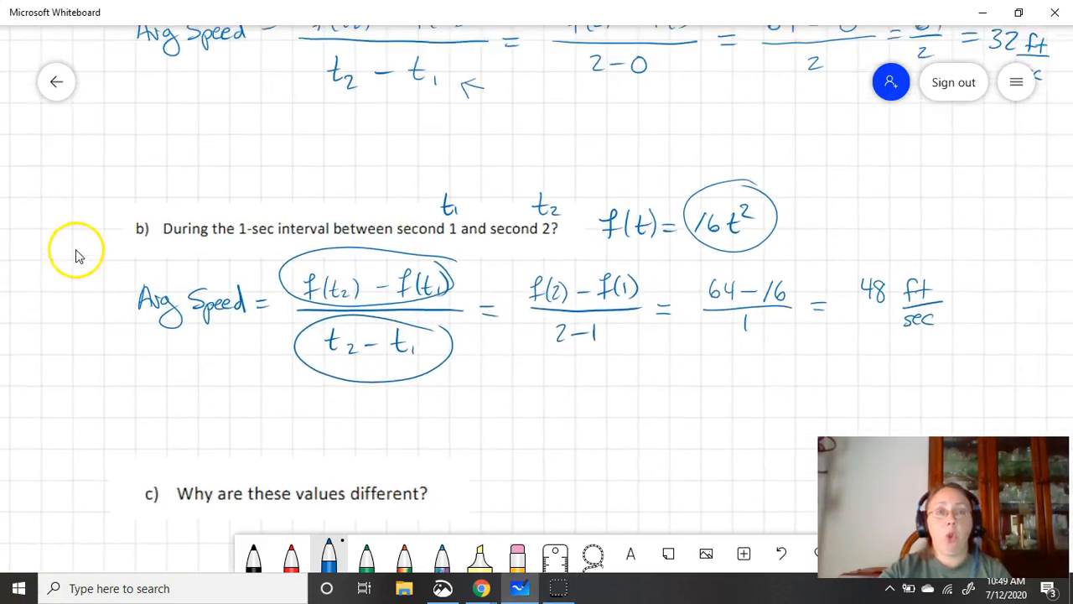
Switch to red ink to circle the answers 32 ft/sec and 48 ft/sec
{"action": "scroll", "scroll_direction": "up", "scroll_amount": 3}
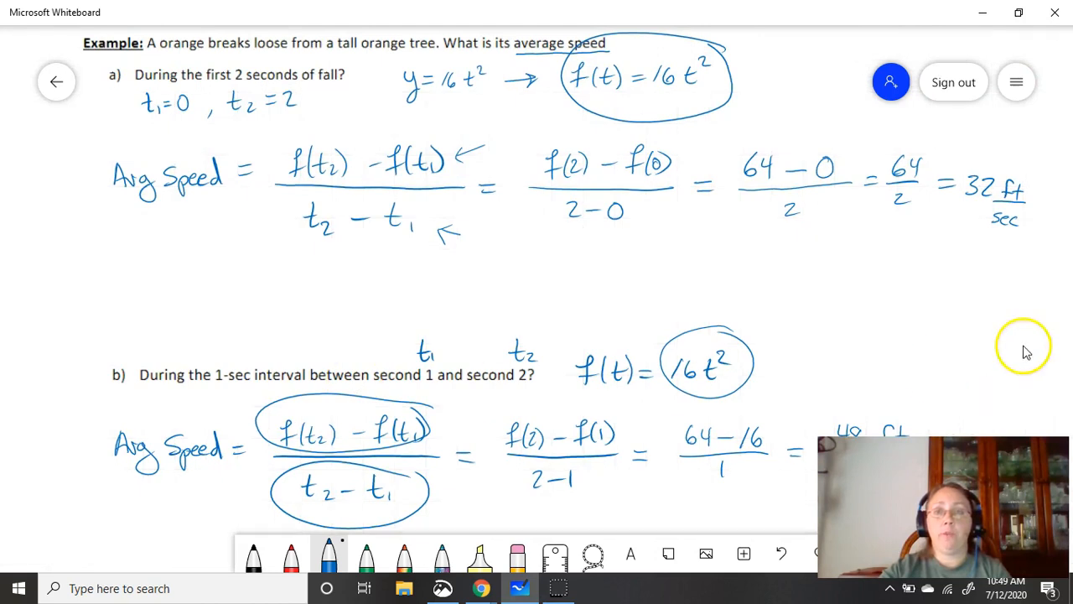
{"action": "mouse_move", "coordinate": [302, 556]}
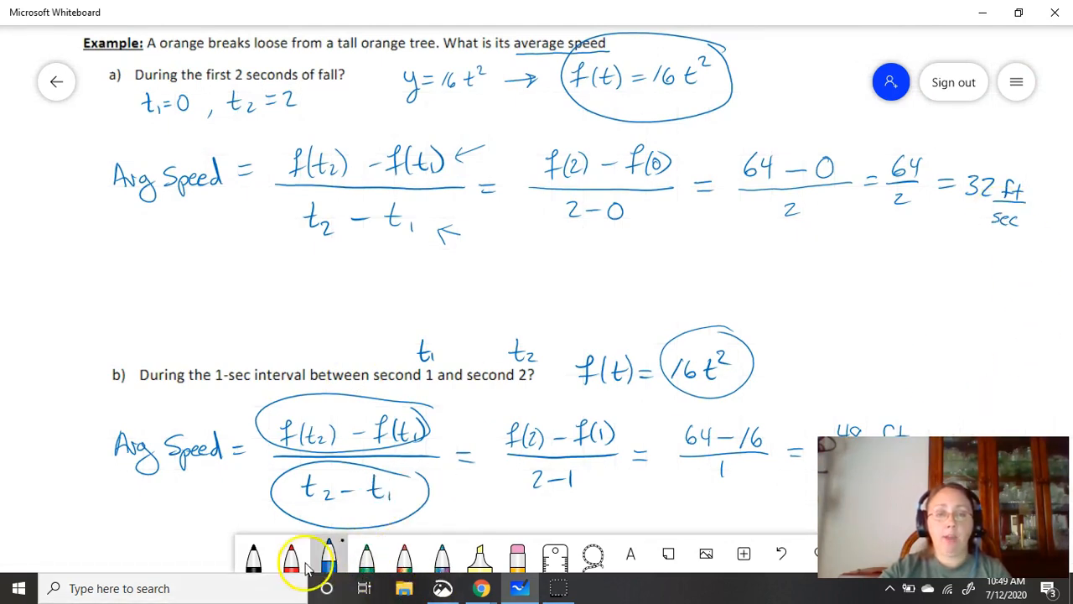
{"action": "left_click", "coordinate": [292, 557]}
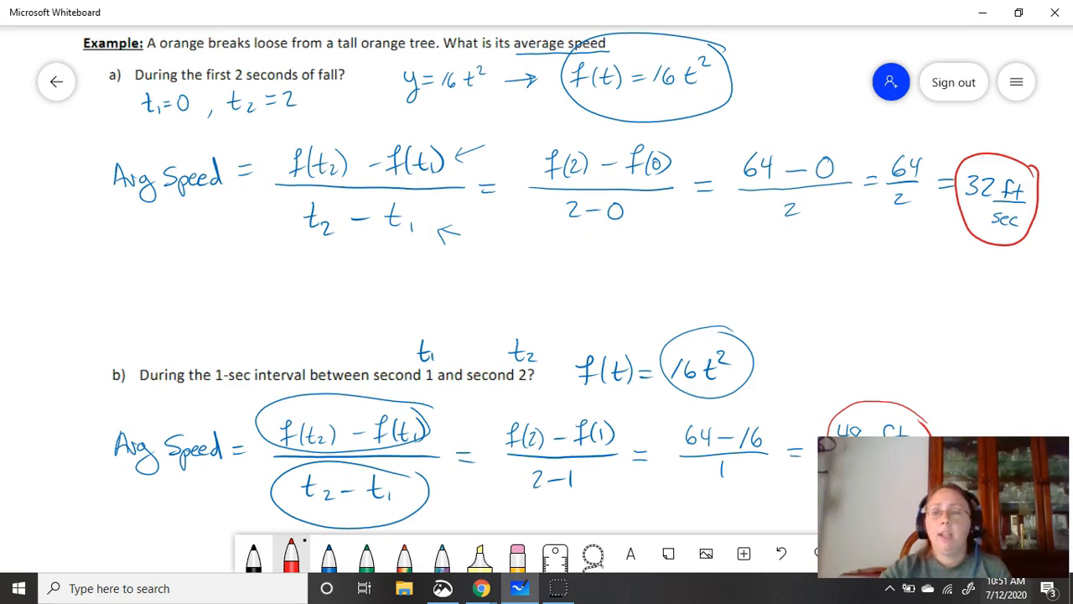
Answer part c with "In free fall, the object is speeding up." and label speeding up as acceleration
{"action": "scroll", "scroll_direction": "down", "scroll_amount": 3}
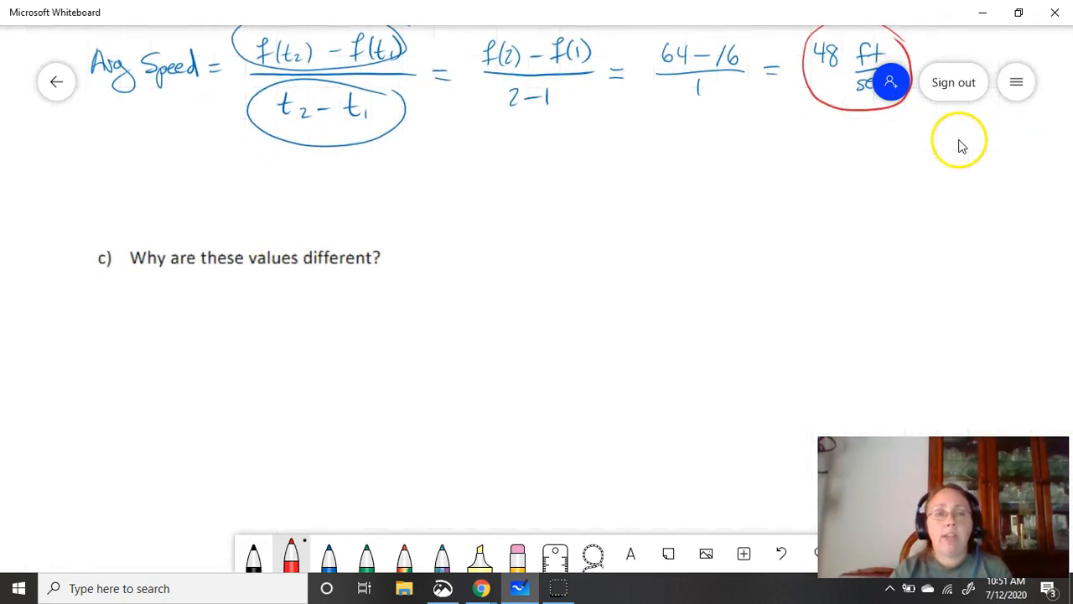
{"action": "mouse_move", "coordinate": [270, 27]}
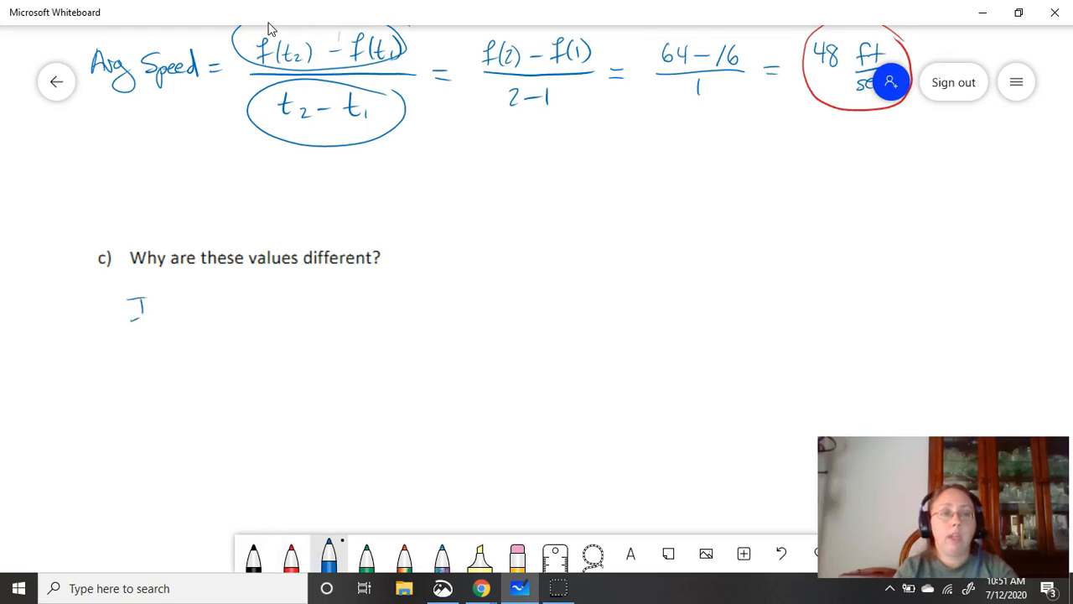
{"action": "left_click_drag", "start_coordinate": [134, 311], "coordinate": [235, 315]}
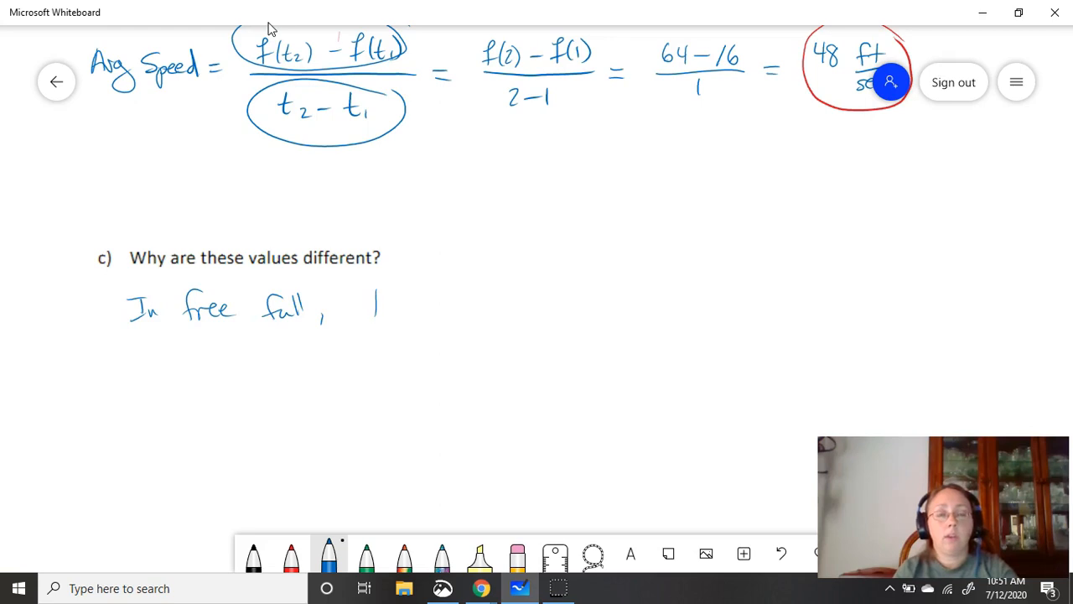
{"action": "left_click_drag", "start_coordinate": [369, 305], "coordinate": [486, 316]}
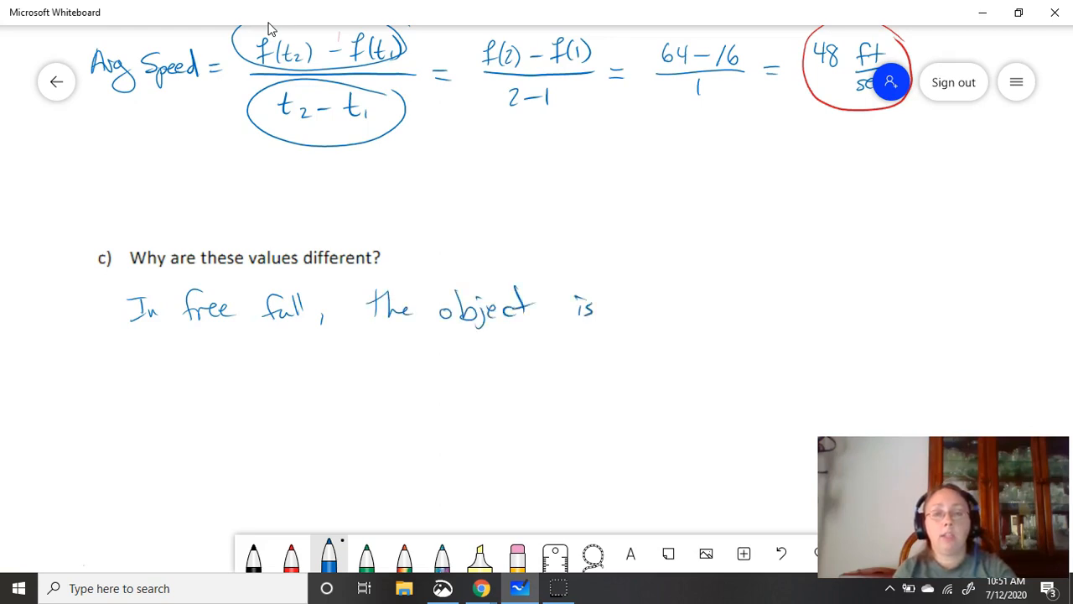
{"action": "left_click_drag", "start_coordinate": [638, 305], "coordinate": [671, 319]}
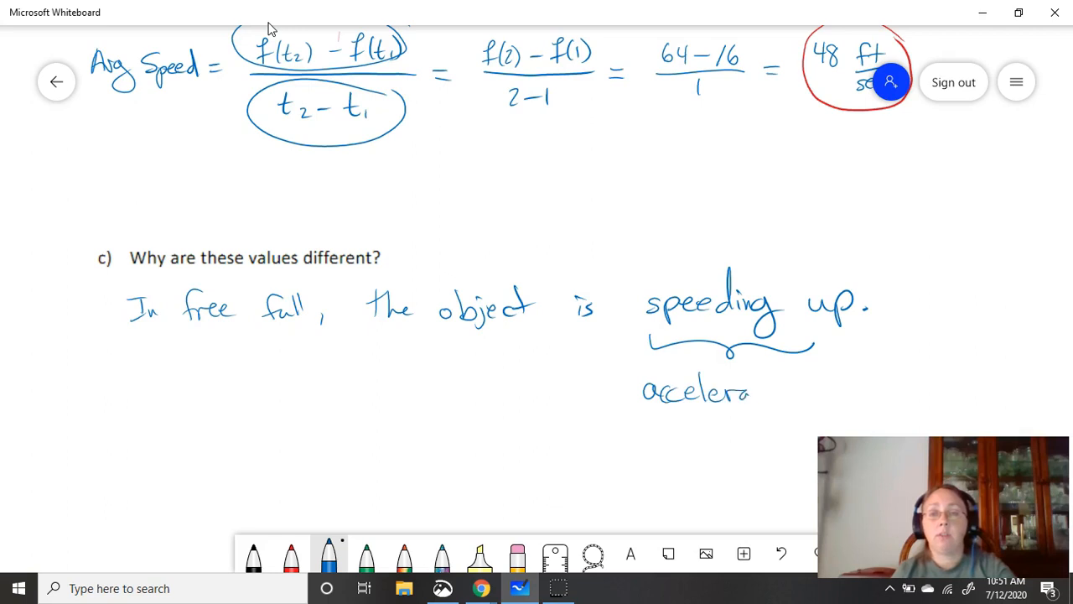
{"action": "left_click_drag", "start_coordinate": [755, 389], "coordinate": [822, 389]}
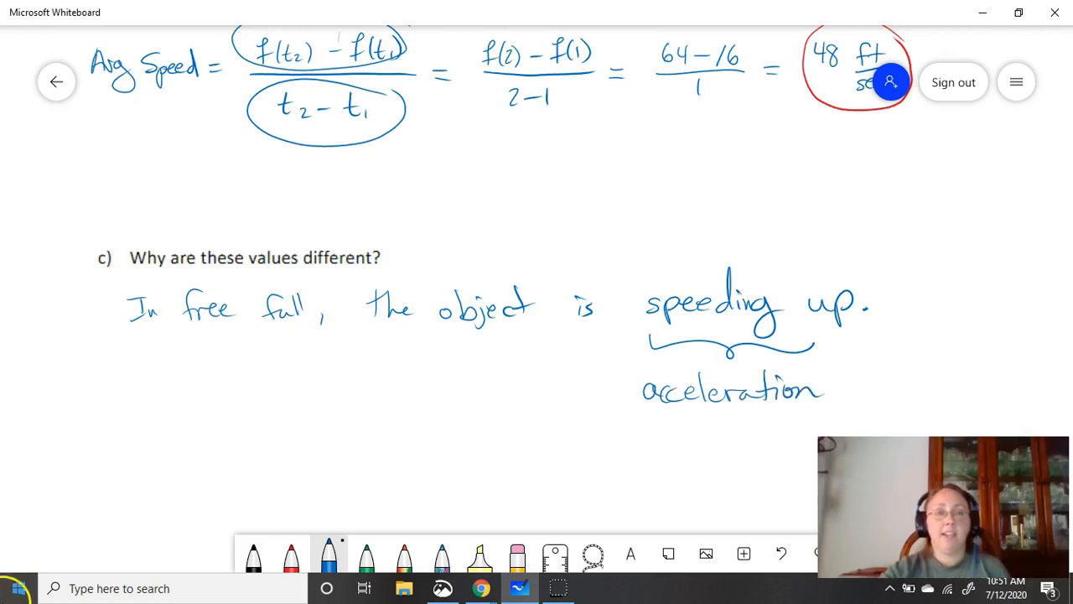
{"action": "mouse_move", "coordinate": [90, 540]}
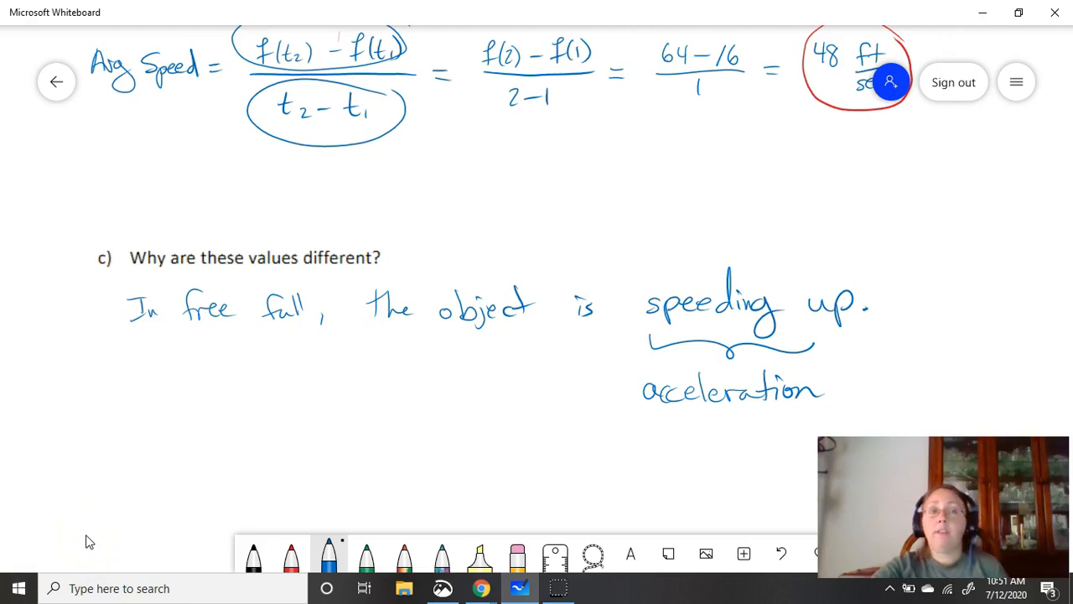